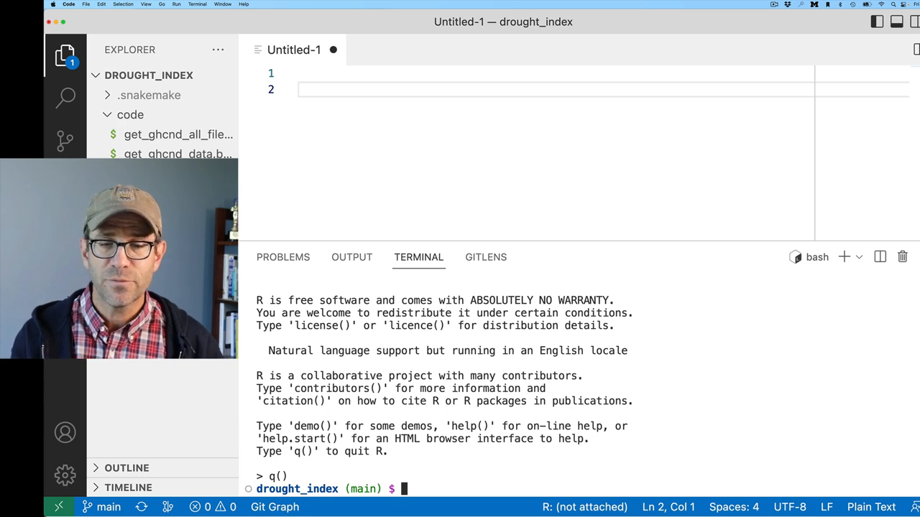
# Start typing a tar --help command at the terminal prompt.
pyautogui.write('tar --h')
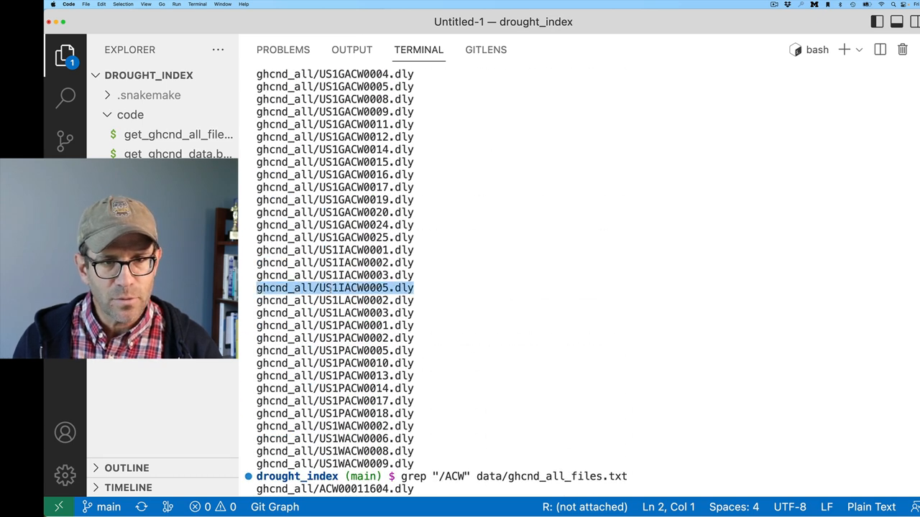
# View tar help, then extract ghcnd_all/US1IACW0005.dly from data/ghcnd_all.tar.gz with tar xvzf.
pyautogui.write('tar --help')
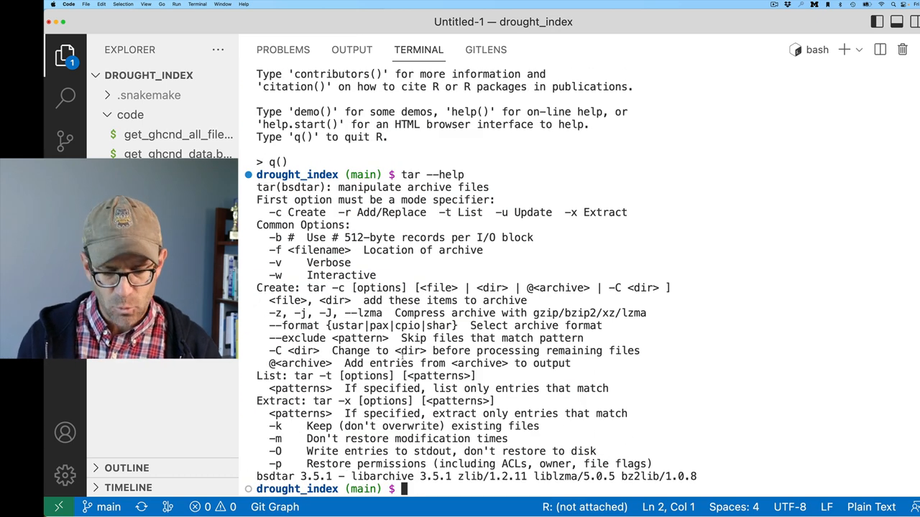
pyautogui.write('tar')
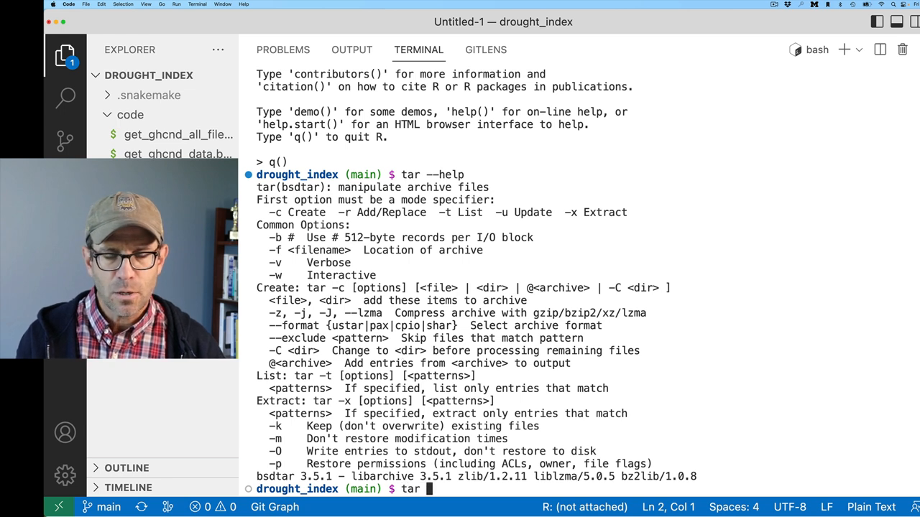
pyautogui.write('xvzf data/')
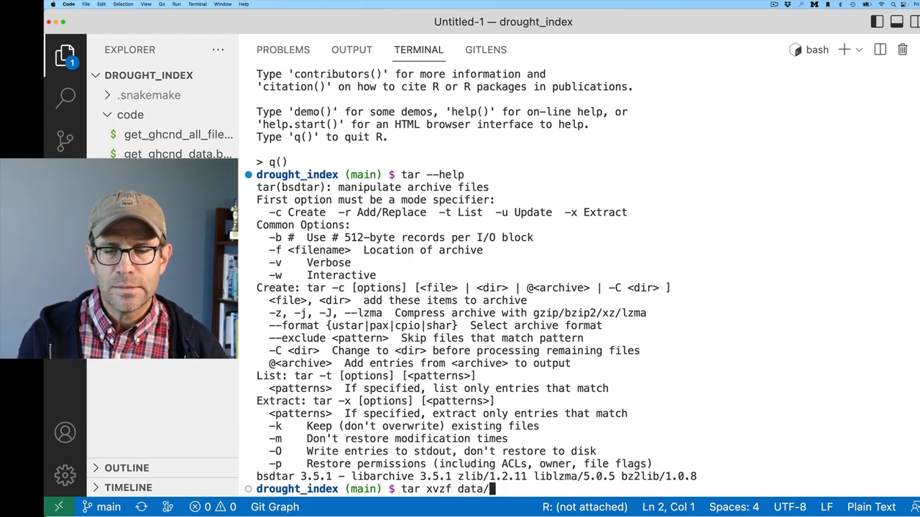
pyautogui.write('ghcnd')
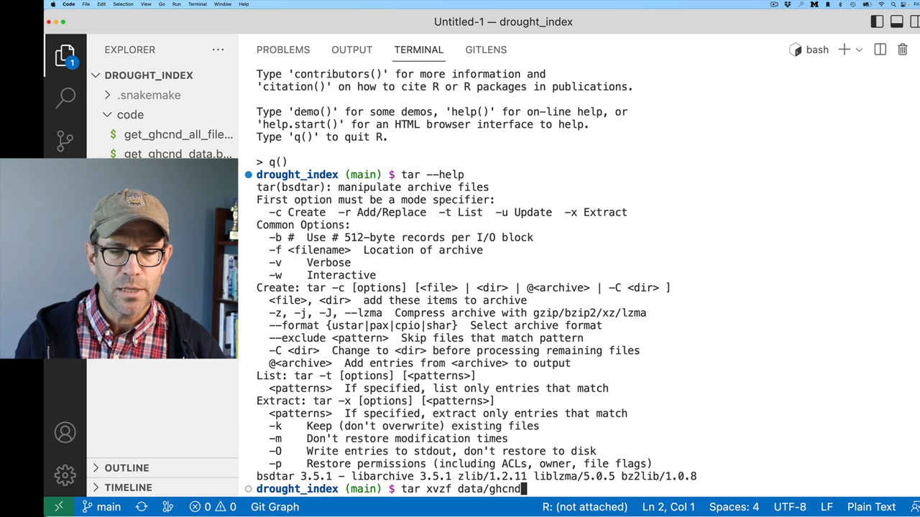
pyautogui.write('_all.tar.gz')
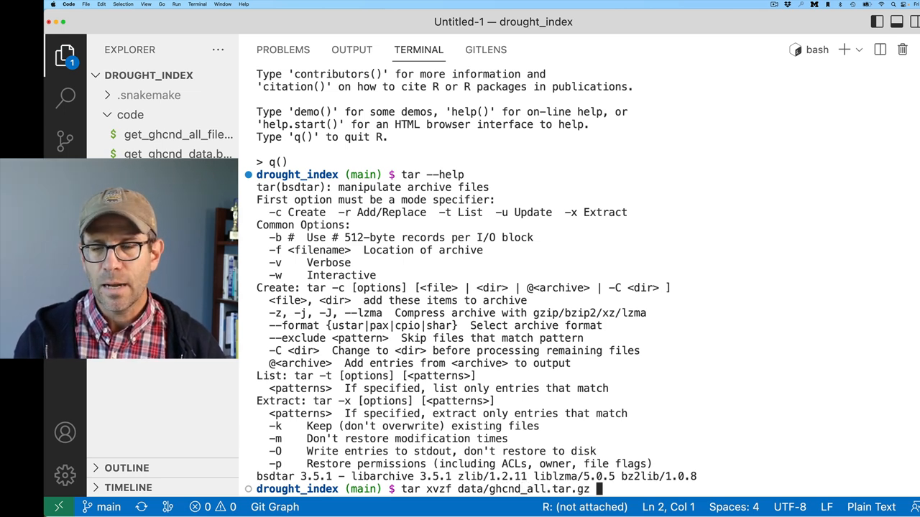
pyautogui.write('ghcnd_all/US1IACW0005.dly')
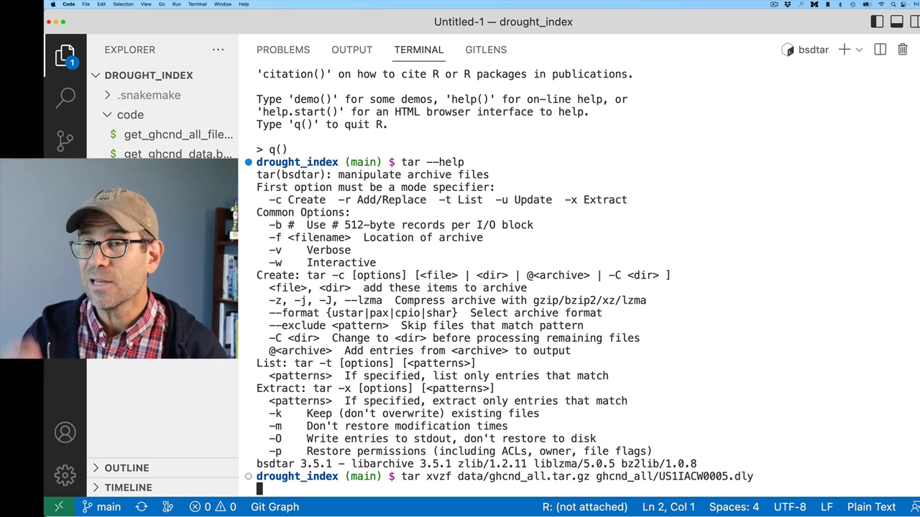
pyautogui.press('Enter')
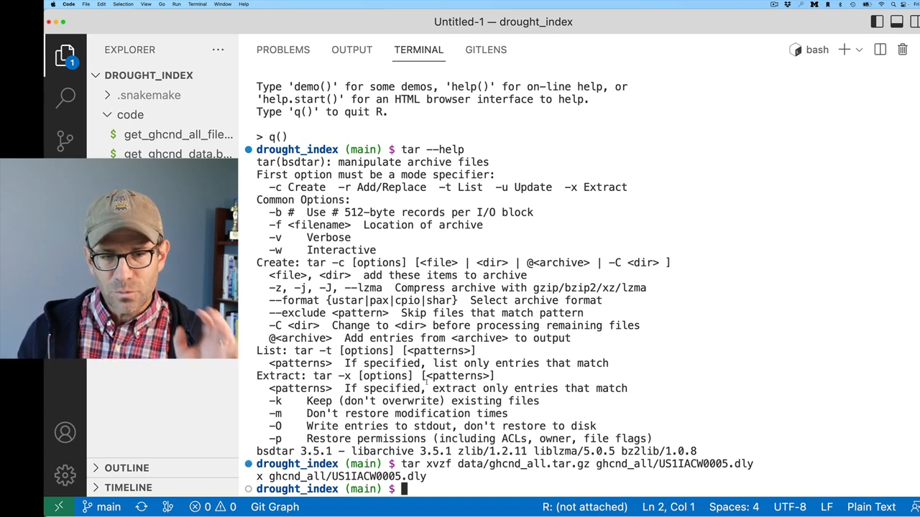
# List files, then extract US1IACW0005, US1WACW0006 and US1WACW0008 .dly files with tar xvzf.
pyautogui.write('ls')
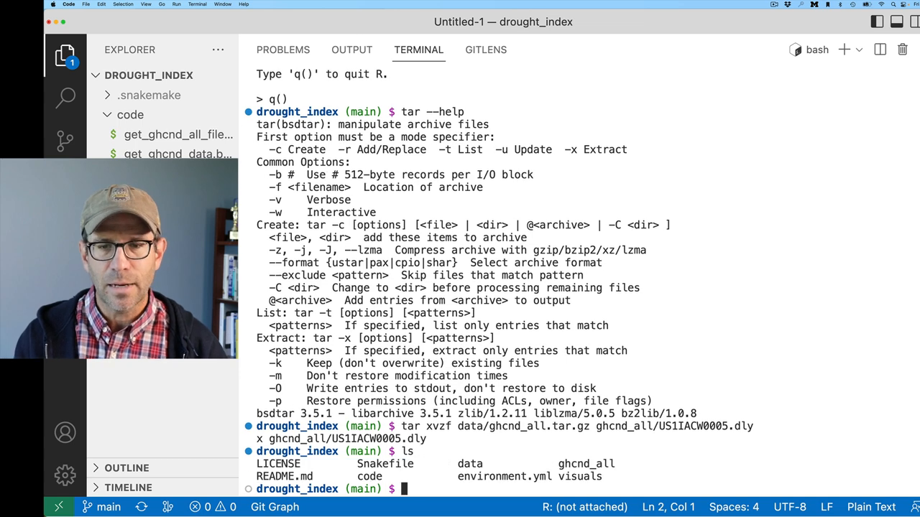
pyautogui.write('ls')
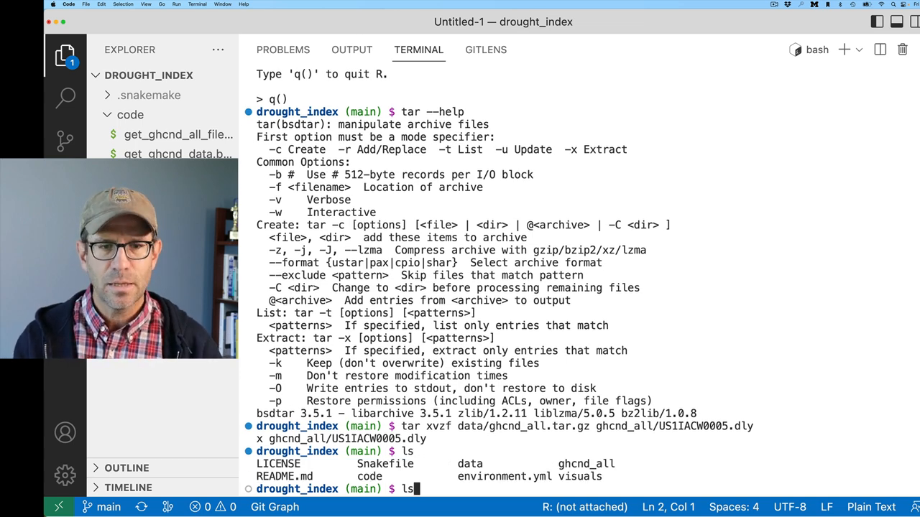
pyautogui.write('ghcnd_all/US1IACW0005.dly')
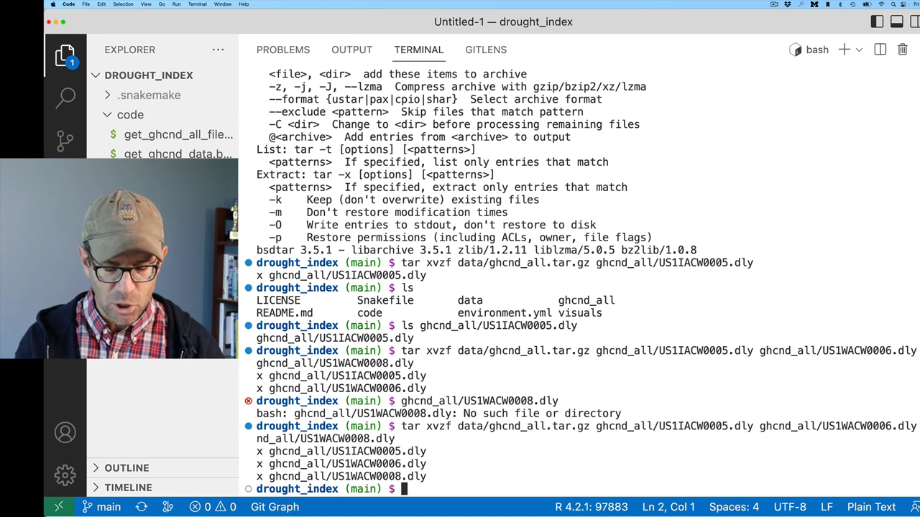
# Create practice.tar.gz from the ghcnd_all folder using tar cvzf.
pyautogui.write('tar')
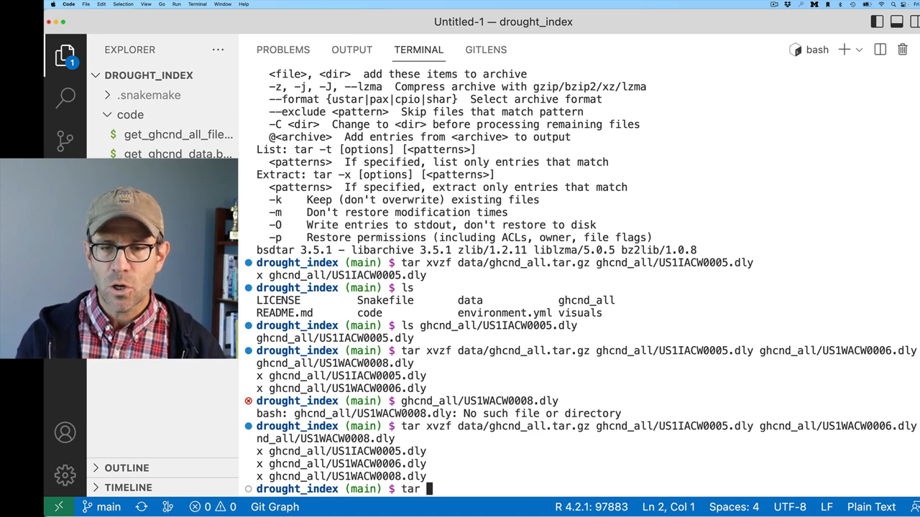
pyautogui.write('cvzf')
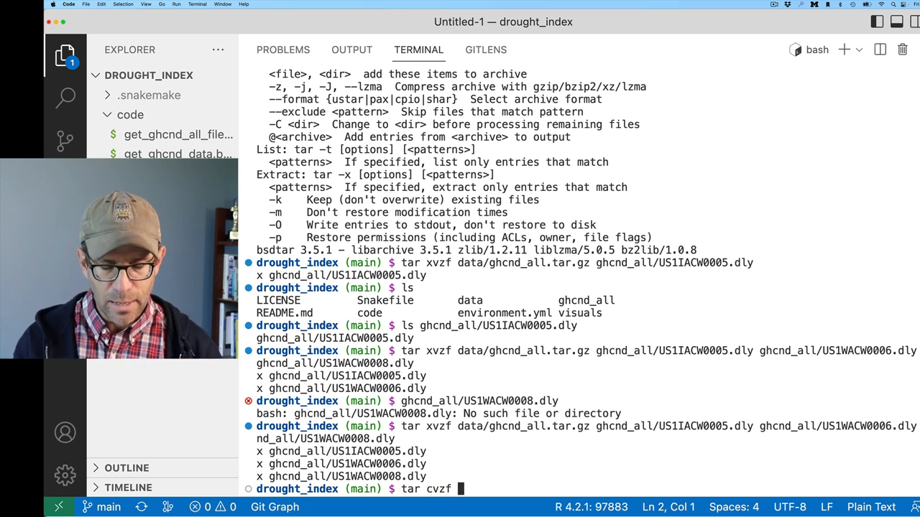
pyautogui.write('practice.t')
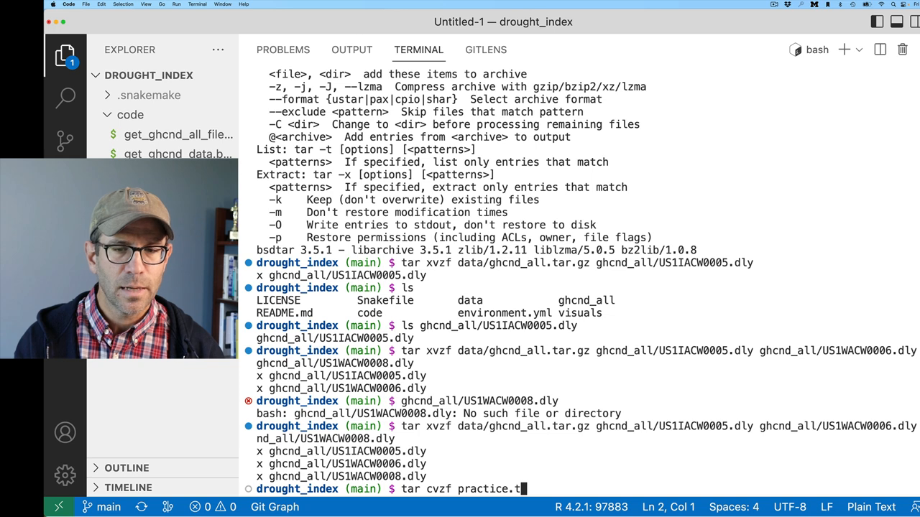
pyautogui.write('g')
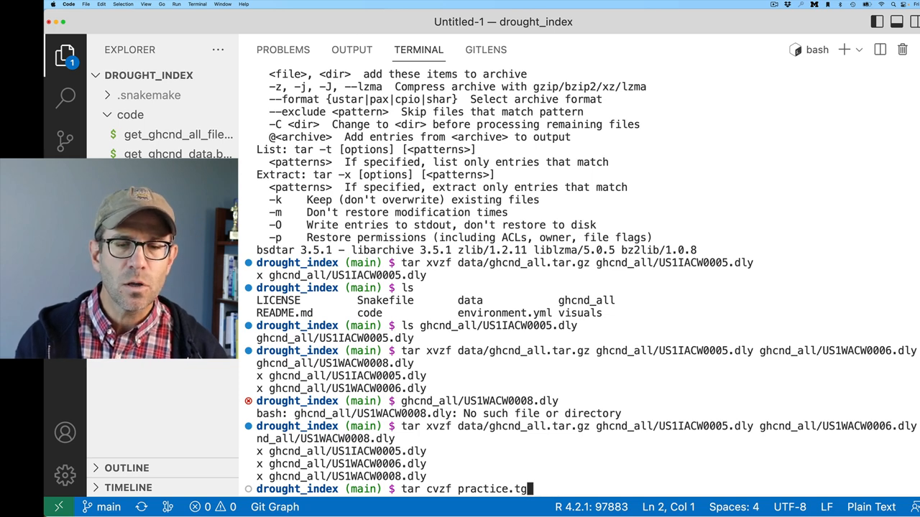
pyautogui.write('z')
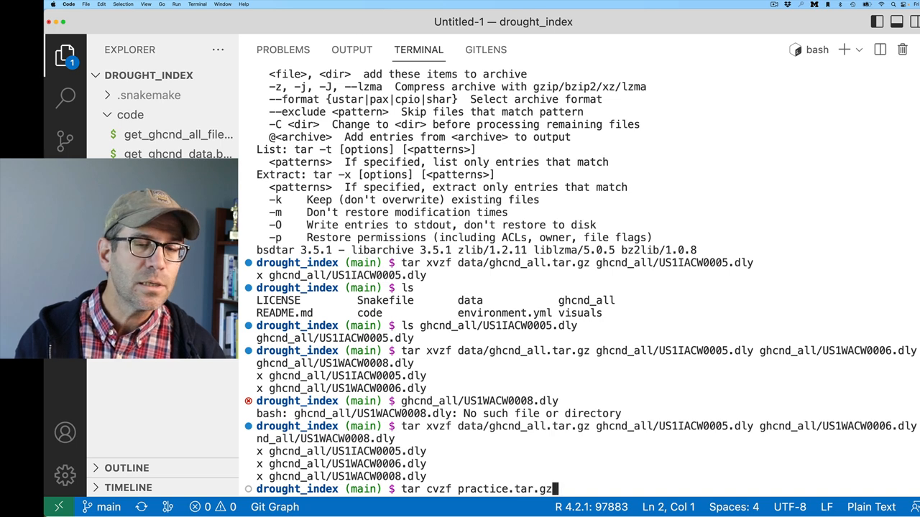
pyautogui.write('ghcnd_all/')
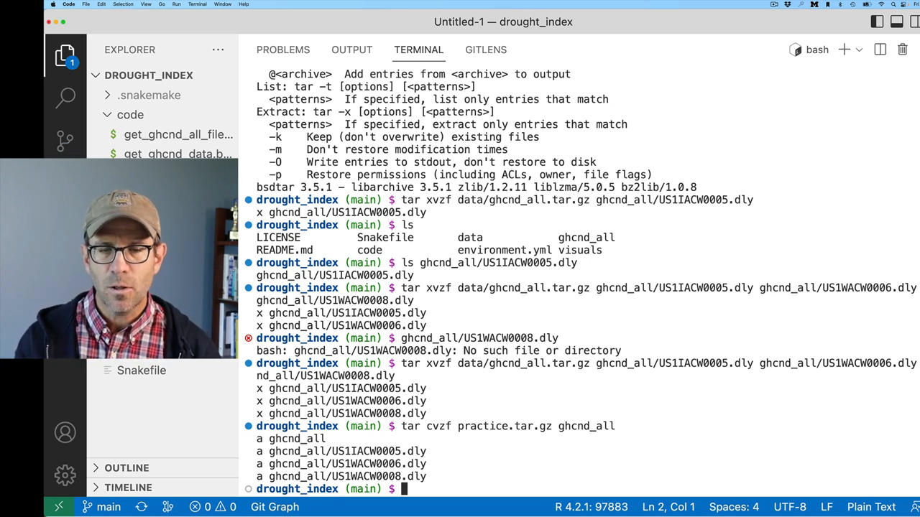
pyautogui.write('tar')
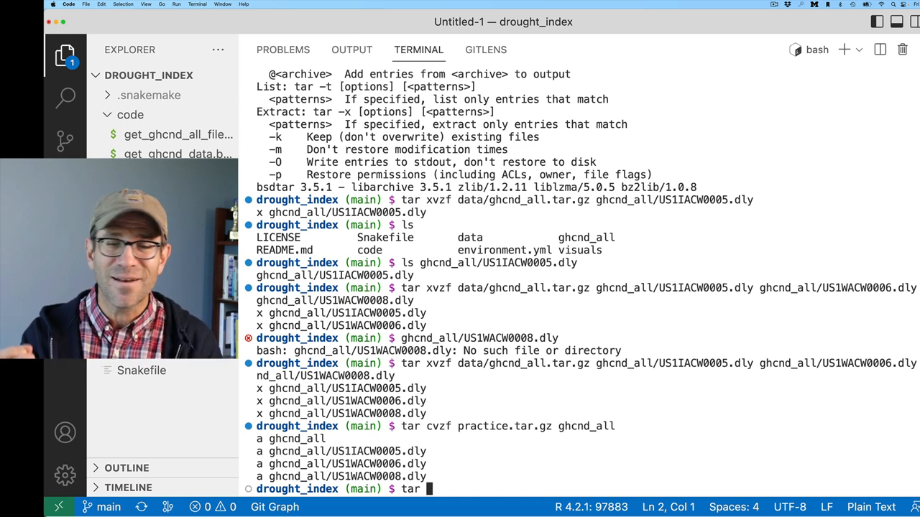
# List practice.tar.gz contents with tar tvf and select the US1IACW0005.dly path.
pyautogui.write('t')
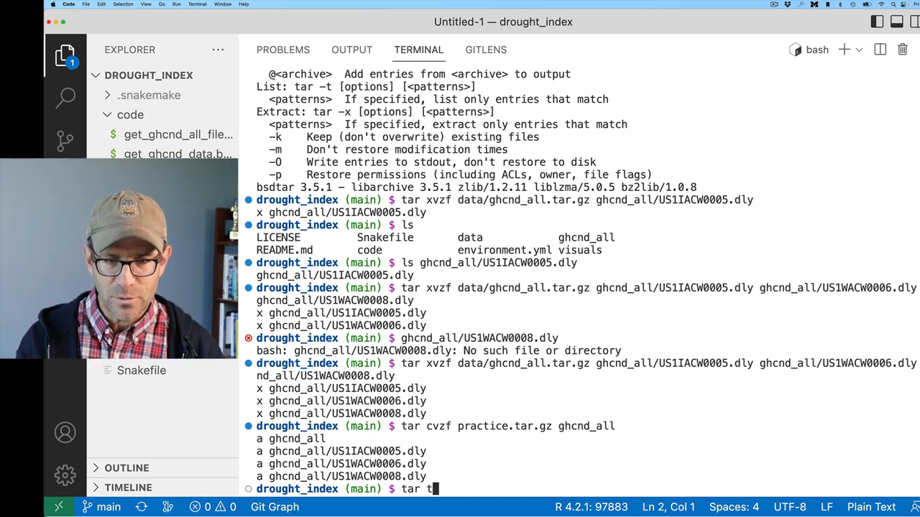
pyautogui.write('vf practice.tar.gz')
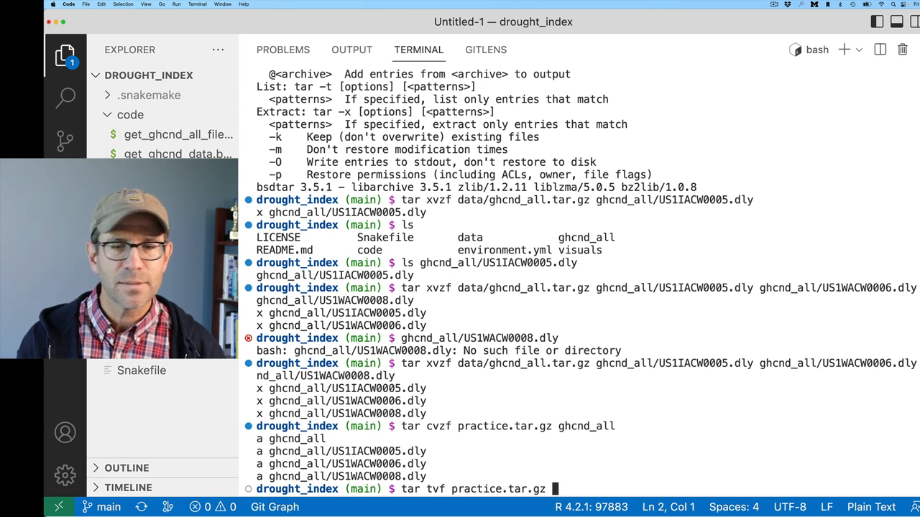
pyautogui.press('Return')
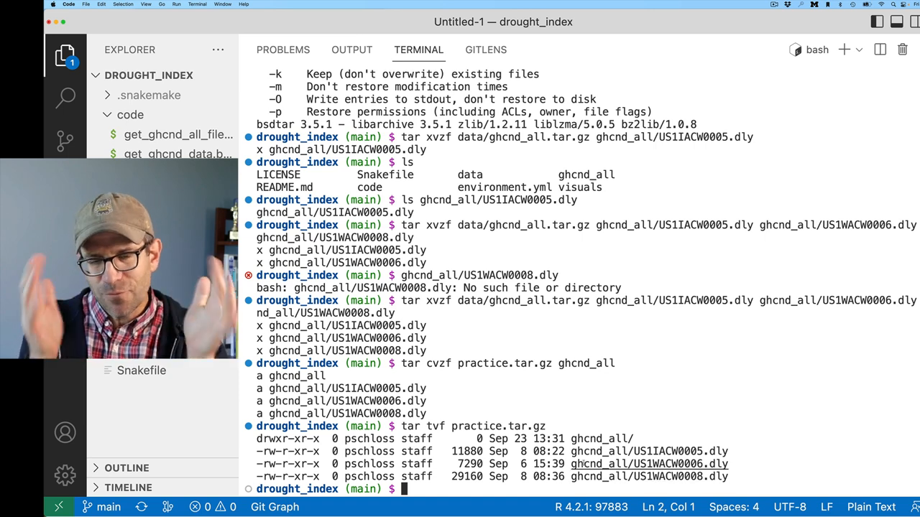
pyautogui.moveTo(668, 463)
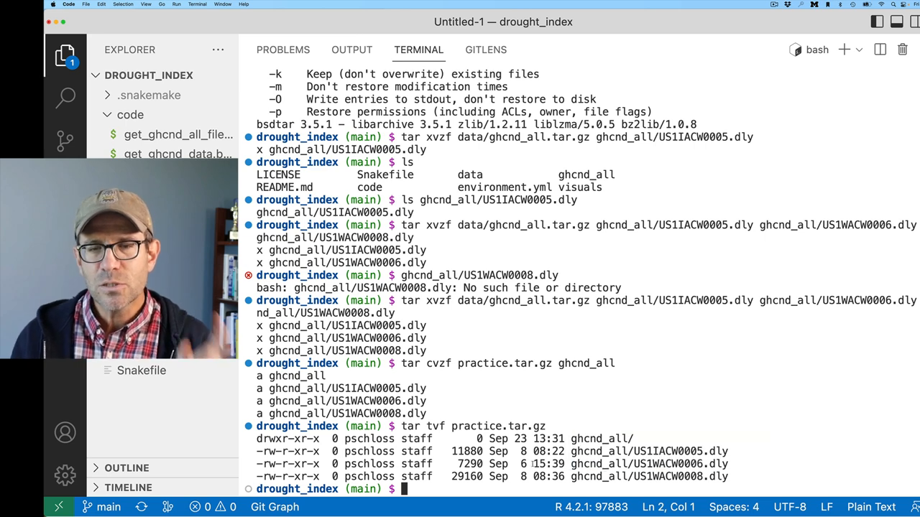
pyautogui.doubleClick(667, 451)
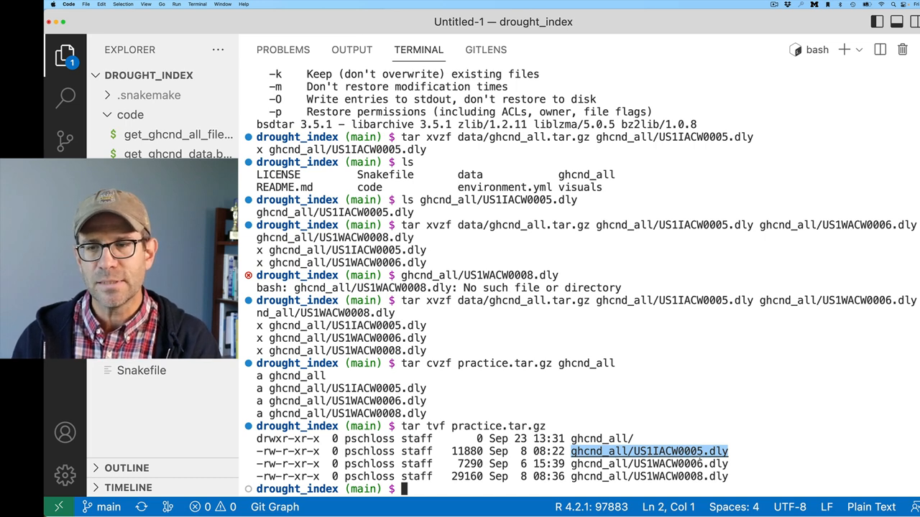
# Show the first lines of ghcnd_all/US1WACW0008.dly with head.
pyautogui.write('head')
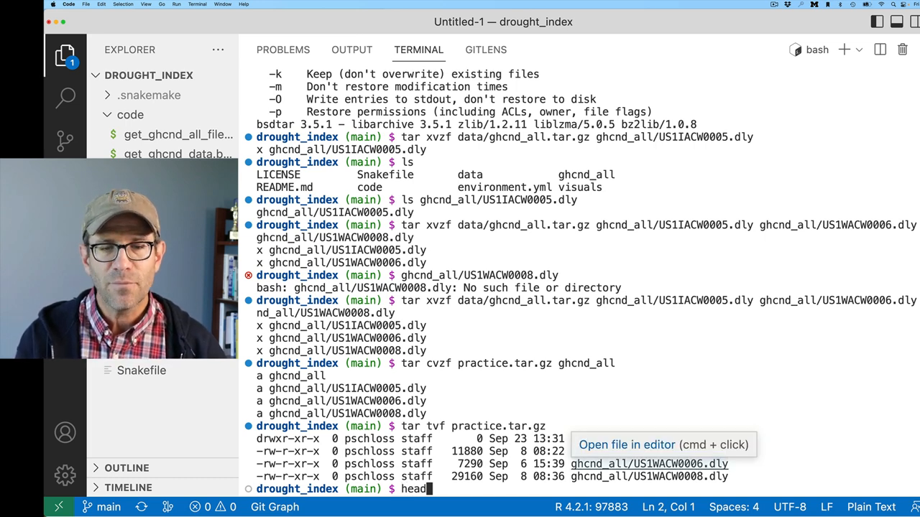
pyautogui.press('Enter')
pyautogui.write('tar')
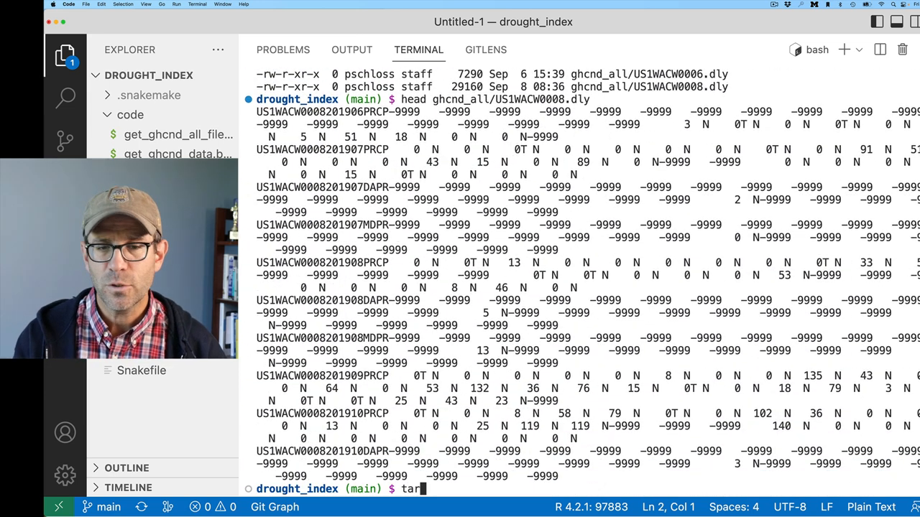
# Enter tar Oxvzf practice.tar.gz to print archive contents to stdout.
pyautogui.write('O')
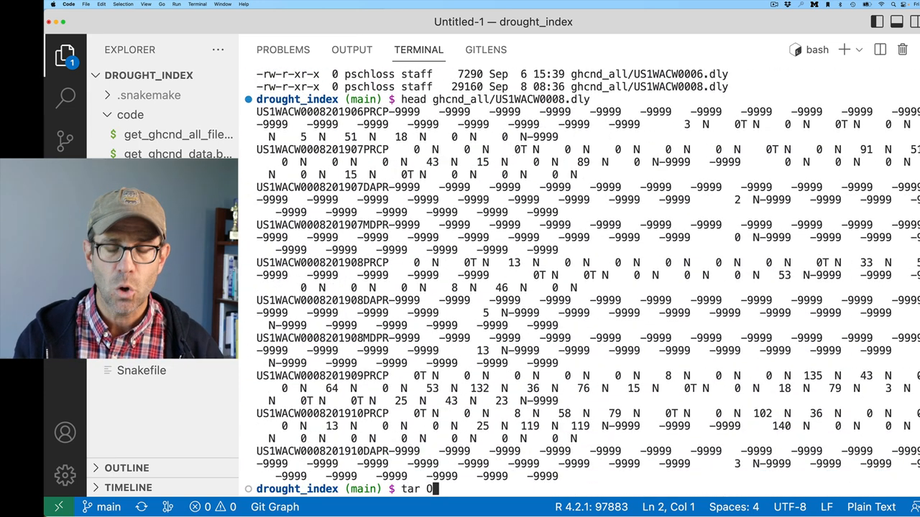
pyautogui.write('xvzf')
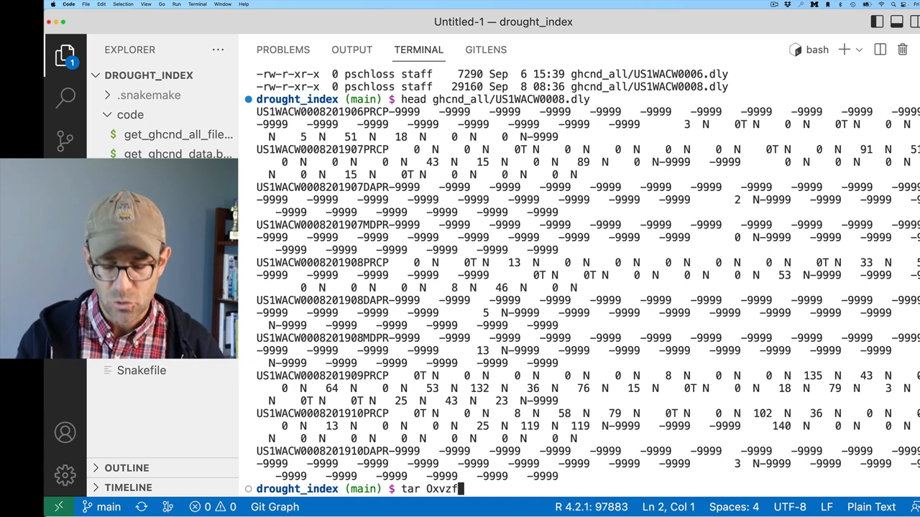
pyautogui.write('practice.tar.gz')
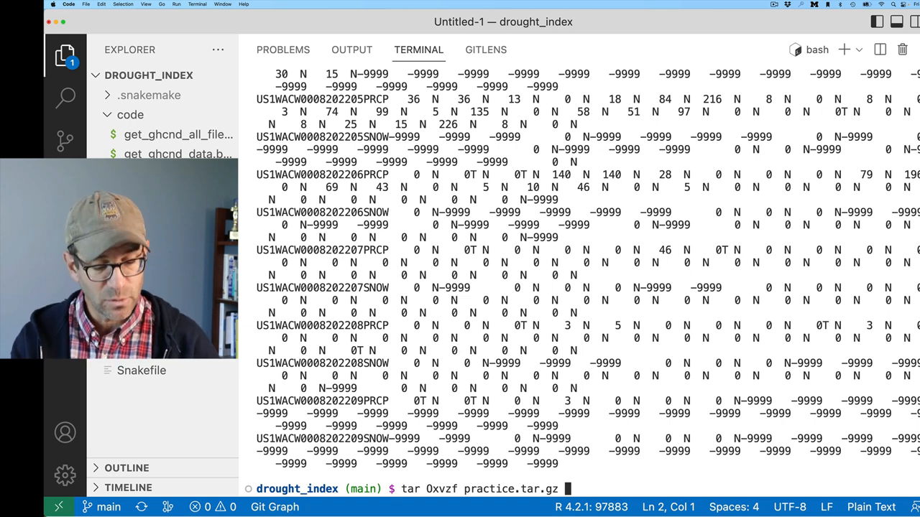
# Redirect the tar Oxvzf output into a new file, practice.output.
pyautogui.write('>')
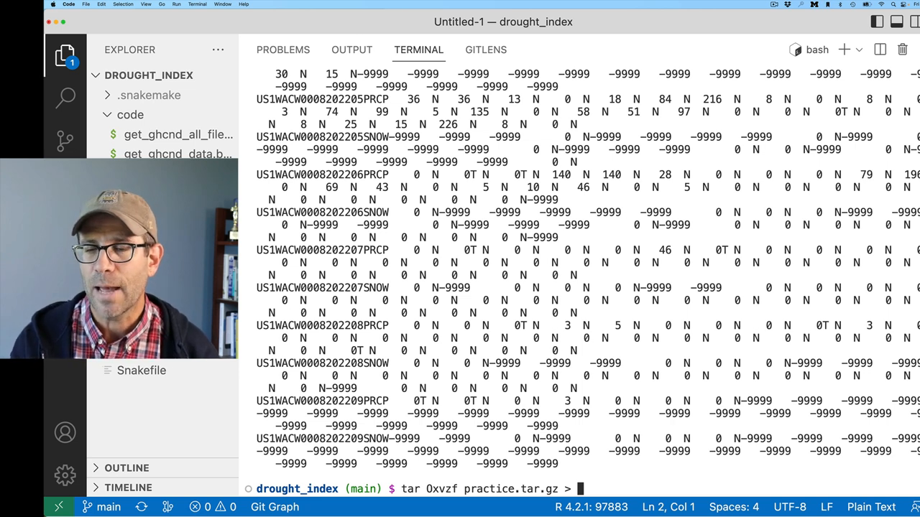
pyautogui.write('practice.output')
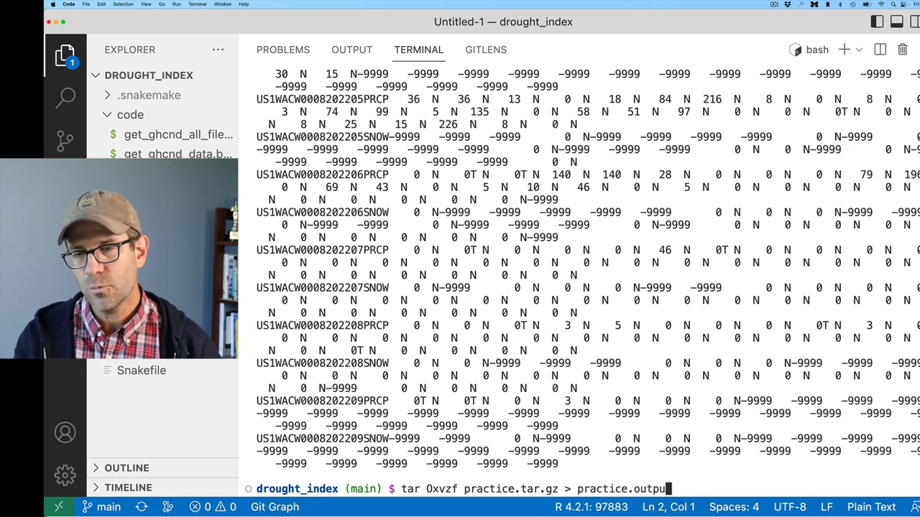
pyautogui.write('t')
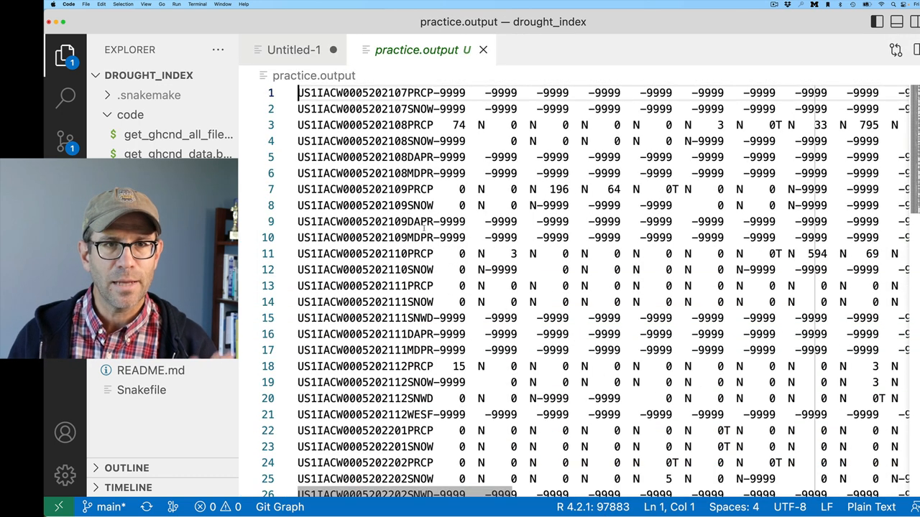
# Scroll through practice.output to check records from US1IACW0005 through US1WACW0008.
pyautogui.scroll(-3)
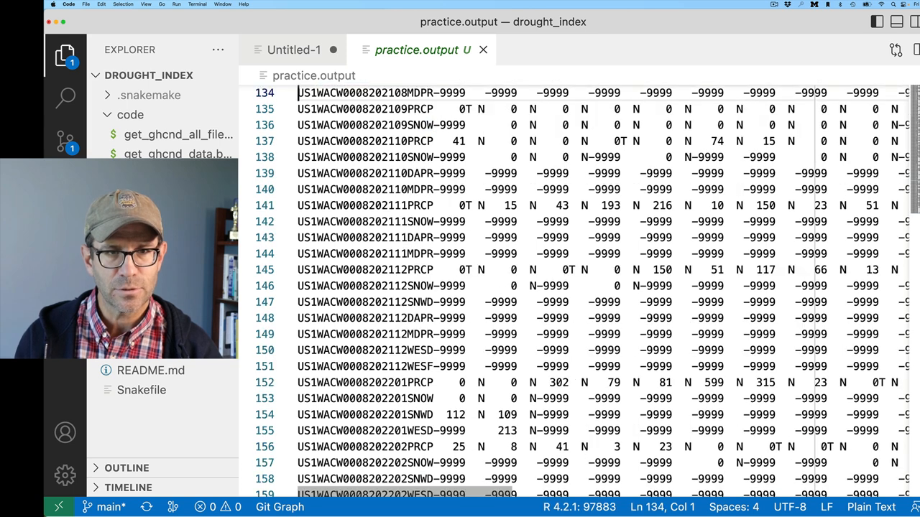
pyautogui.scroll(3)
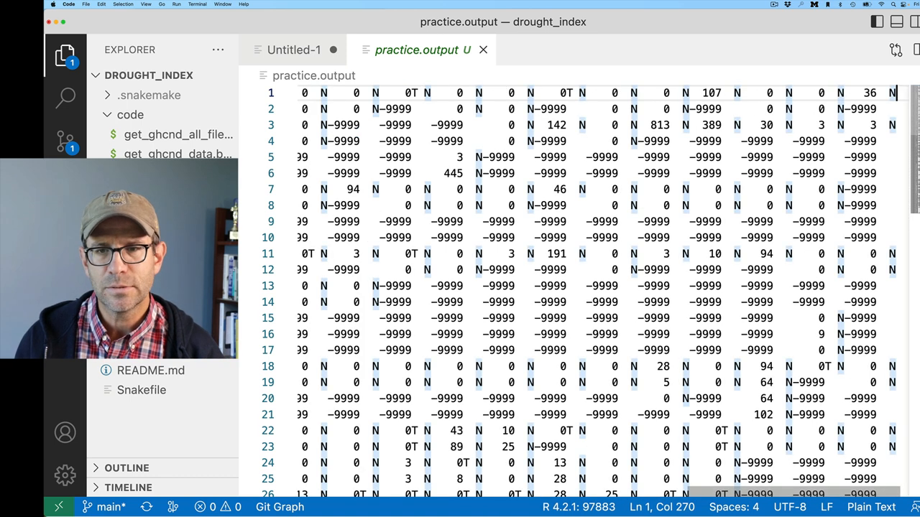
pyautogui.scroll(-3)
pyautogui.write('gz')
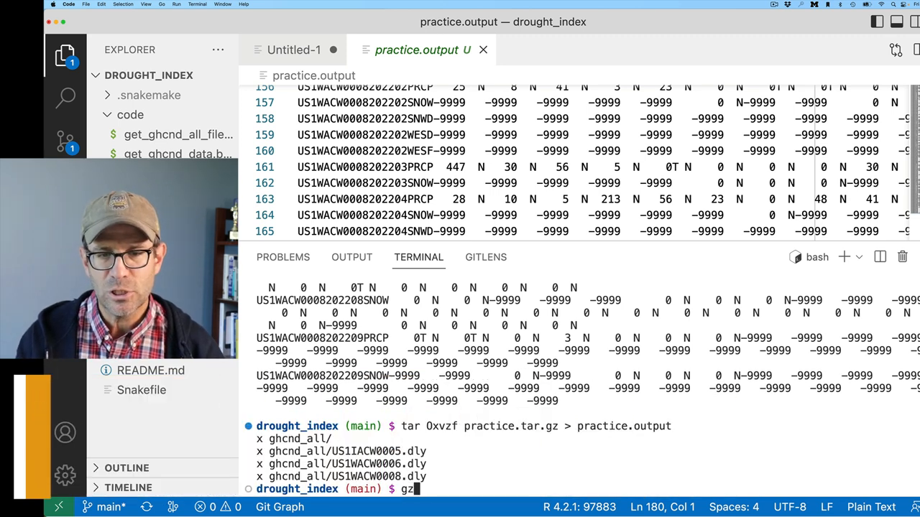
# Gzip practice.output, compare sizes with ls -lth, and request gzip help.
pyautogui.write('ip')
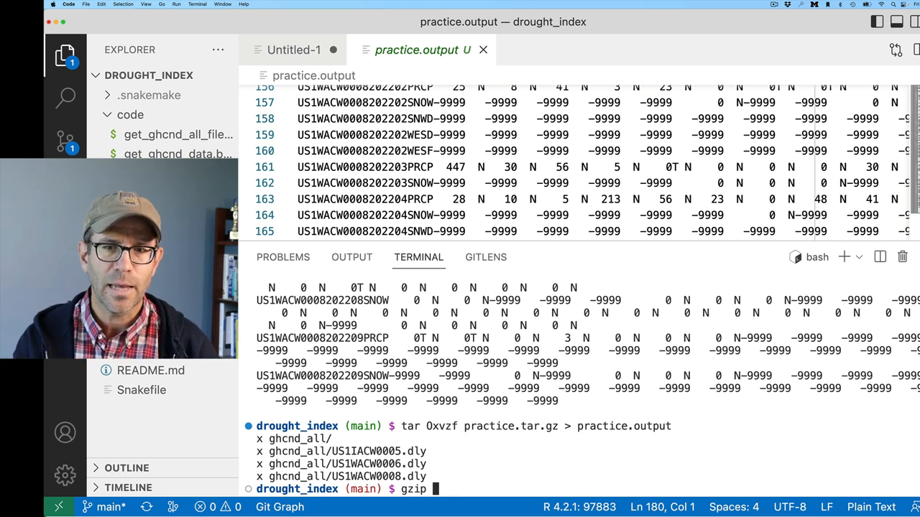
pyautogui.write('practice.output')
pyautogui.write('ls -lt')
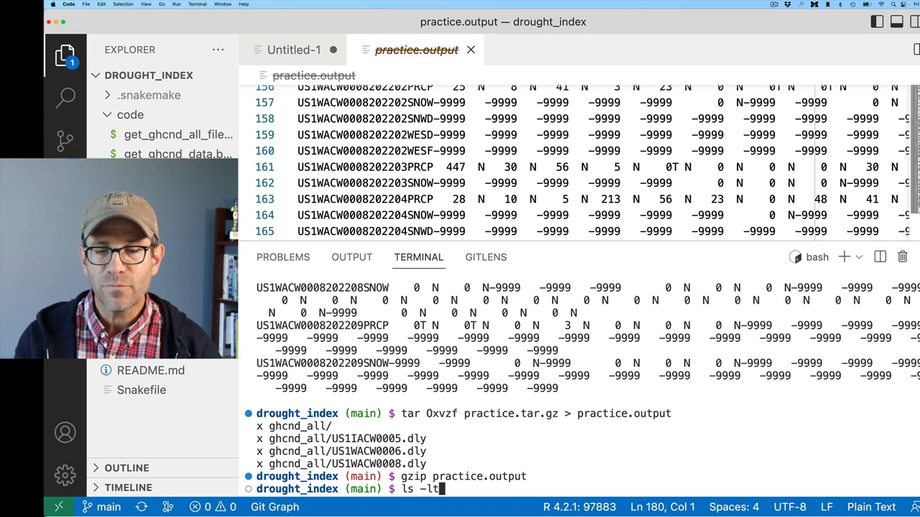
pyautogui.press('Enter')
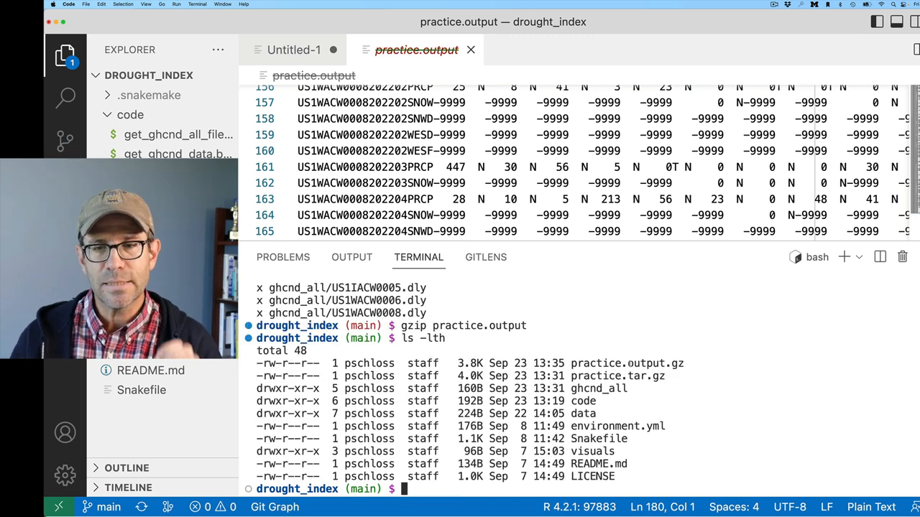
pyautogui.doubleClick(625, 363)
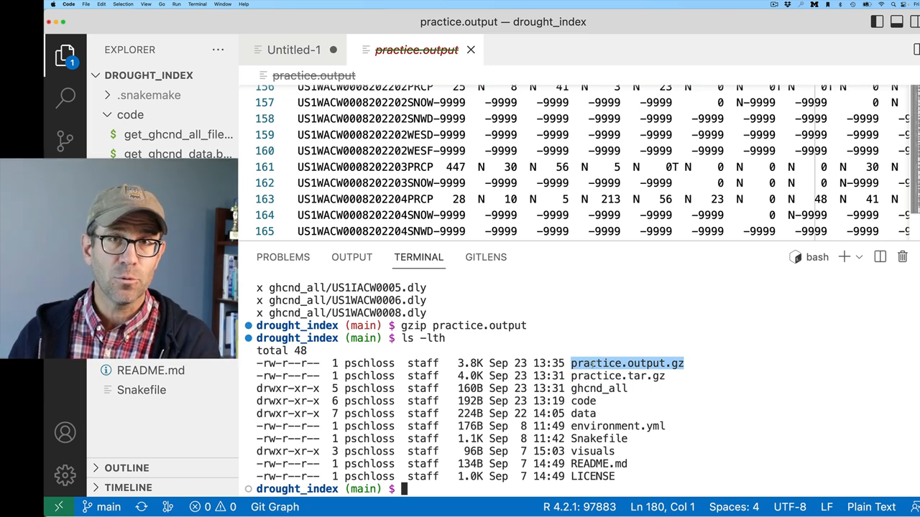
pyautogui.write('gzip -')
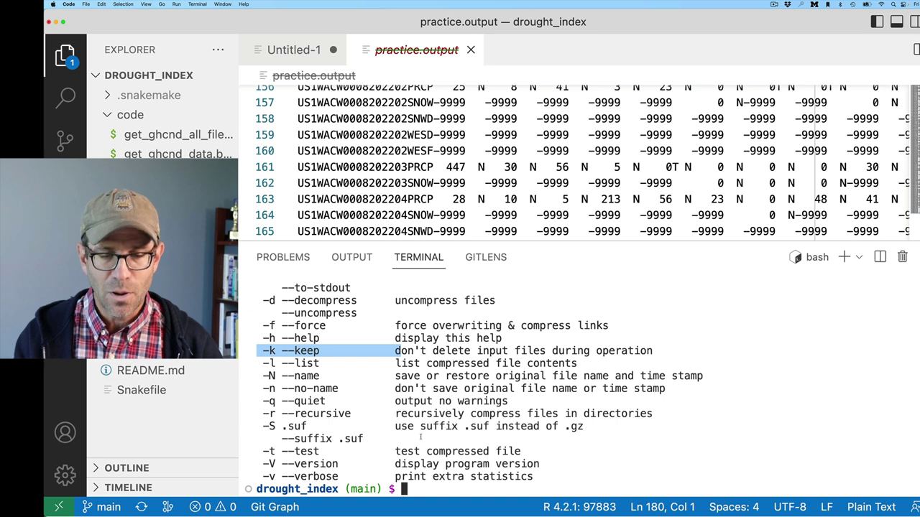
# Decompress practice.output.gz back to practice.output with gunzip.
pyautogui.write('gunzip')
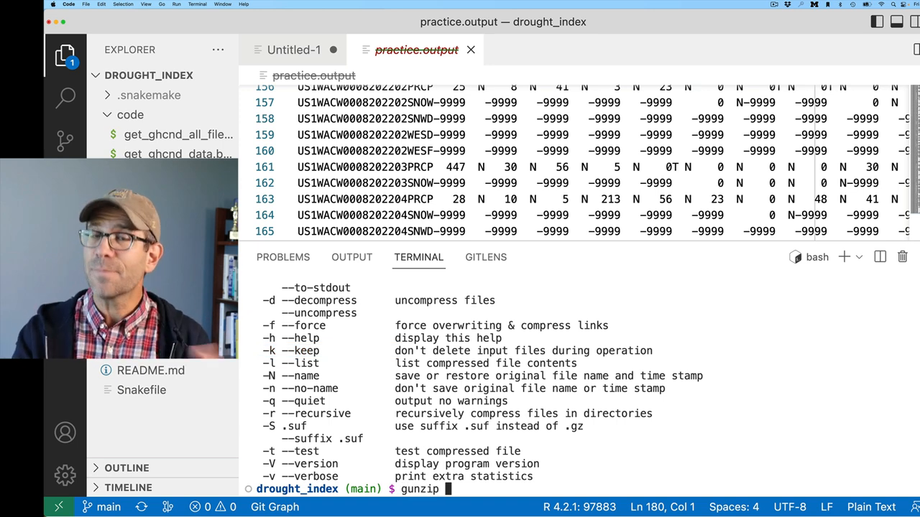
pyautogui.write('practice.')
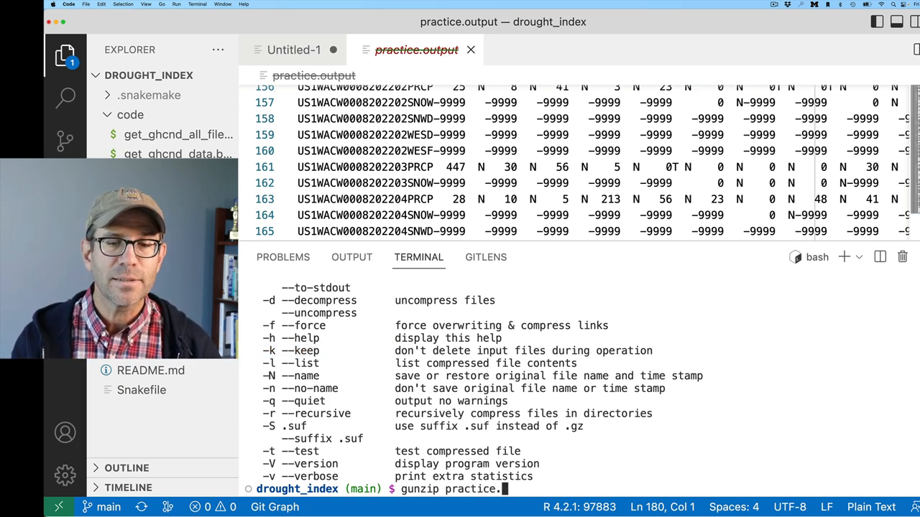
pyautogui.press('Enter')
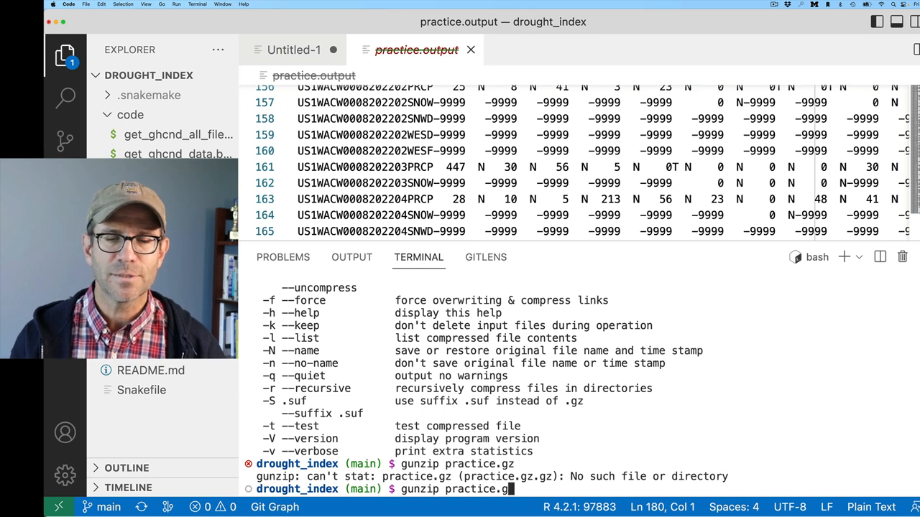
pyautogui.press('Enter')
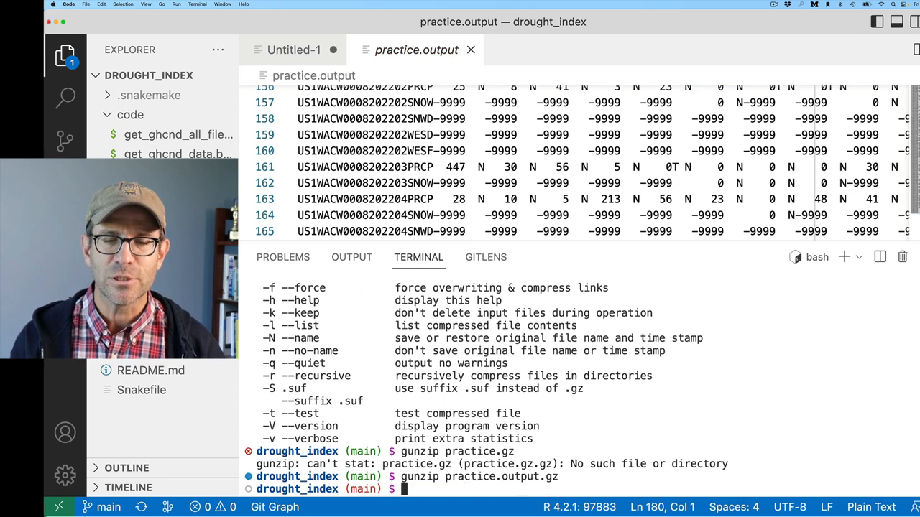
# Recompress practice.output with gzip -k, keeping the 47K original beside the 3.8K archive.
pyautogui.write('gzip --help')
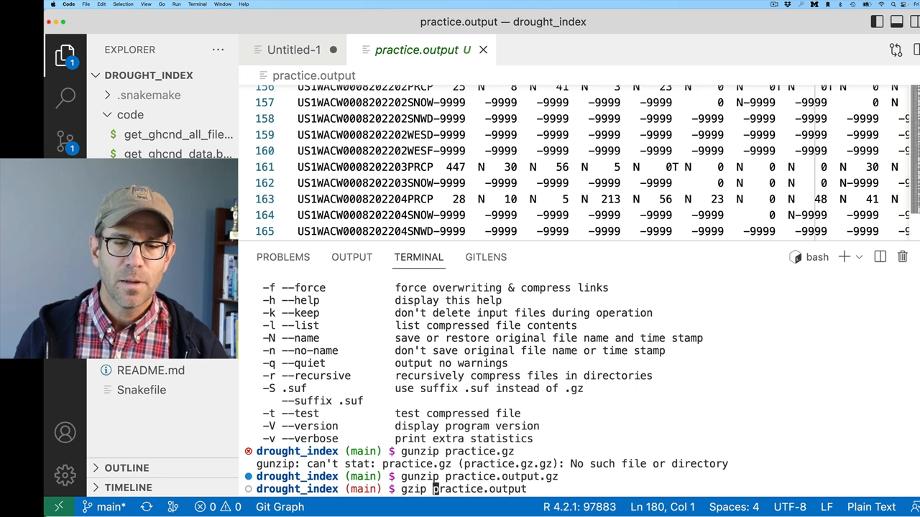
pyautogui.write('-k')
pyautogui.write('ls -lth')
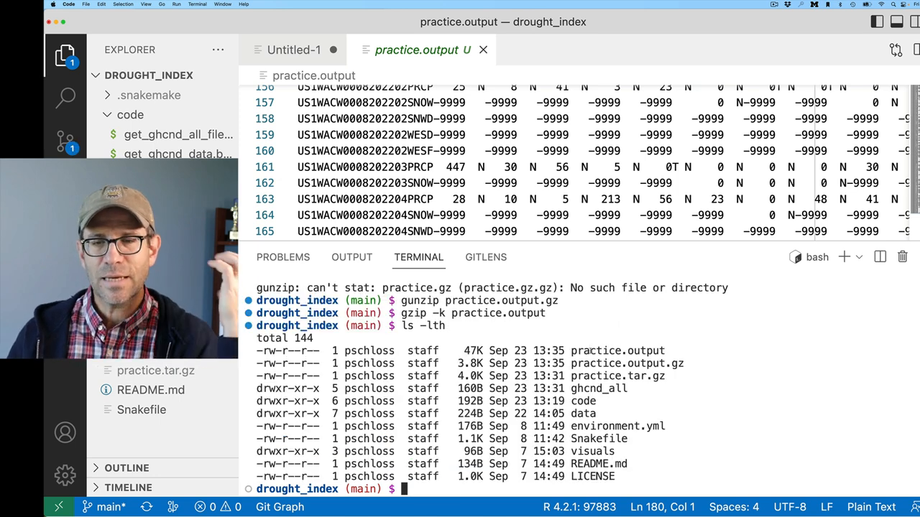
pyautogui.doubleClick(618, 350)
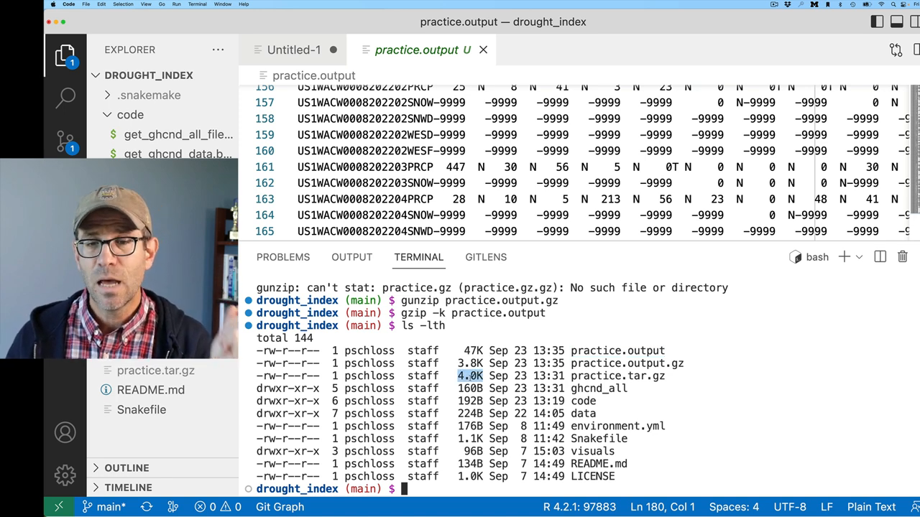
pyautogui.doubleClick(616, 351)
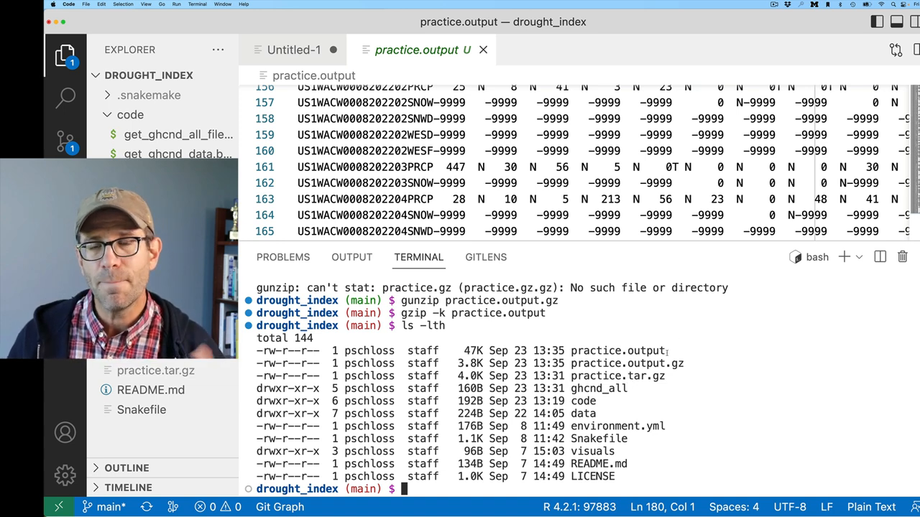
pyautogui.doubleClick(618, 350)
pyautogui.write('history')
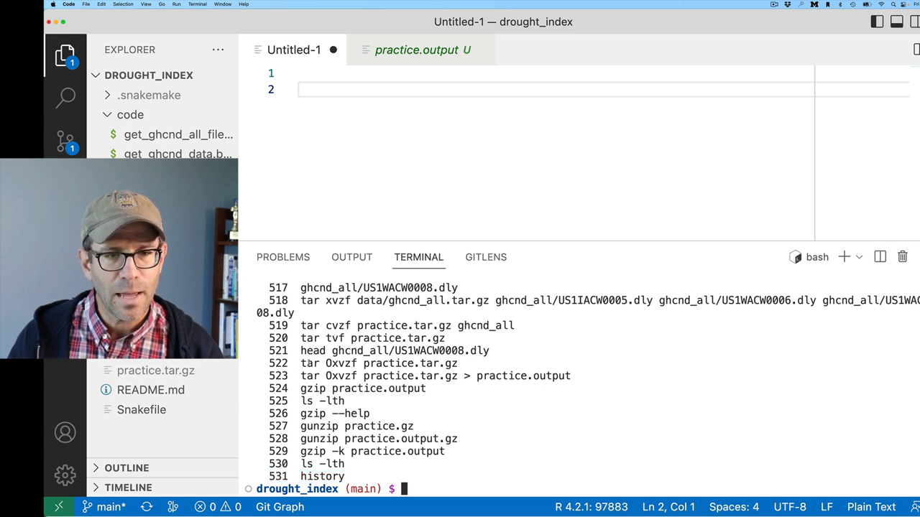
# Pair the history's tar command with 'gzip -f practice.output' in Untitled-1 and run both.
pyautogui.doubleClick(435, 375)
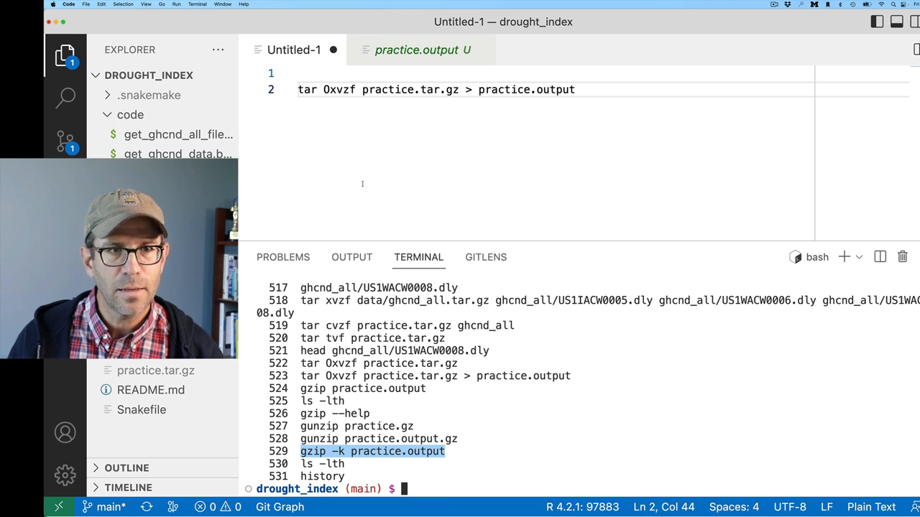
pyautogui.write('gzip -practice.output')
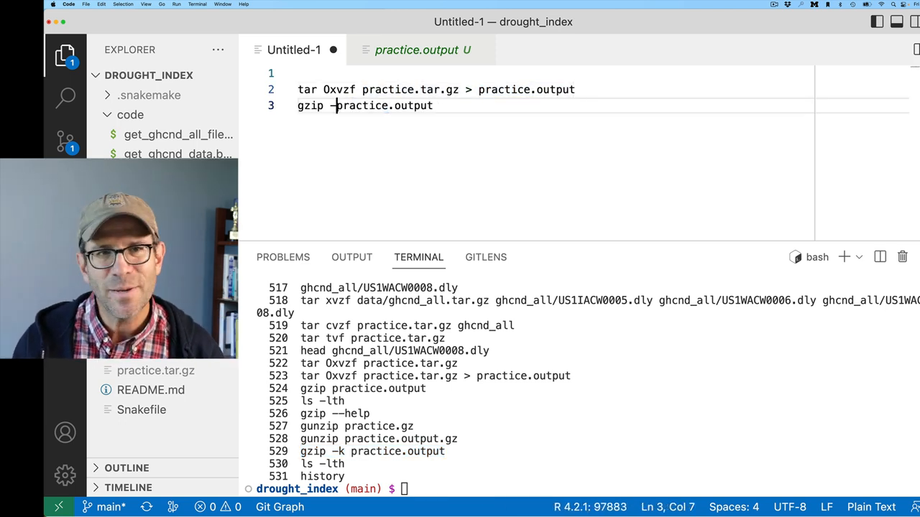
pyautogui.press('Backspace')
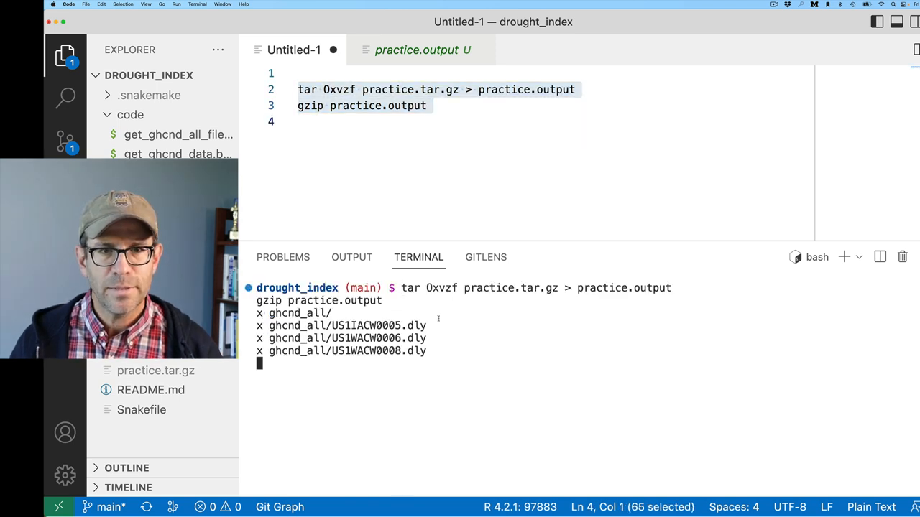
pyautogui.write(' -f')
pyautogui.press('Enter')
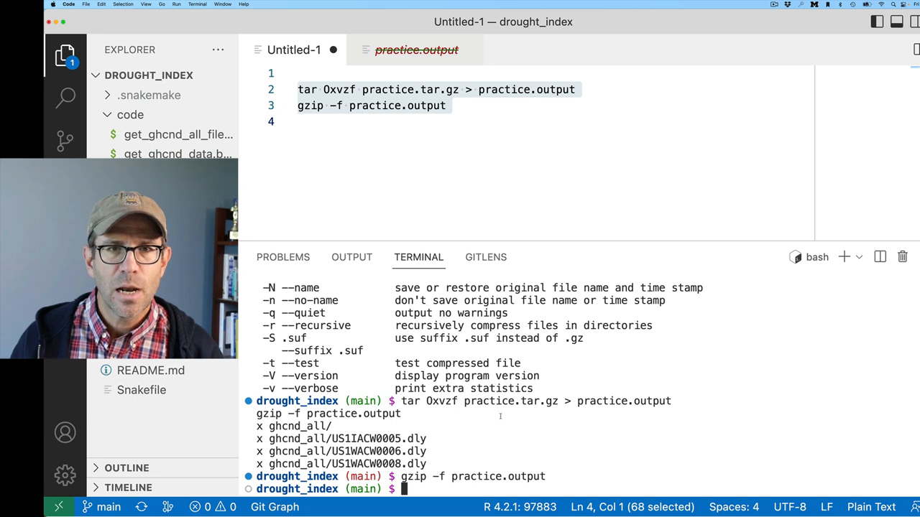
# List ghcnd_all/ in the terminal, showing the three extracted .dly station files.
pyautogui.doubleClick(526, 89)
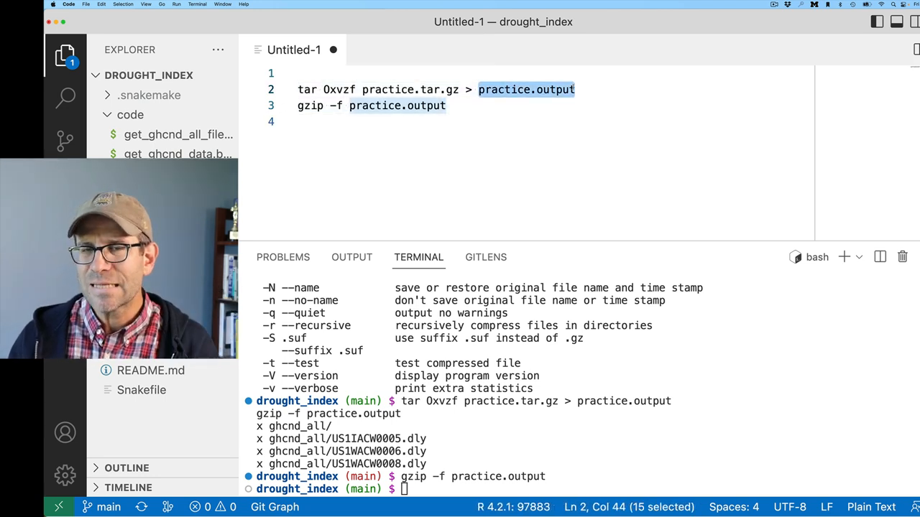
pyautogui.click(452, 105)
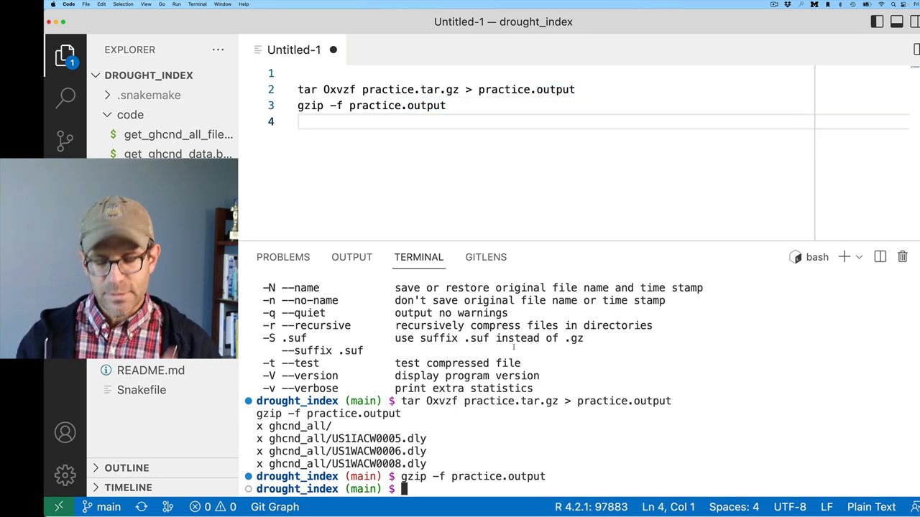
pyautogui.write('ls')
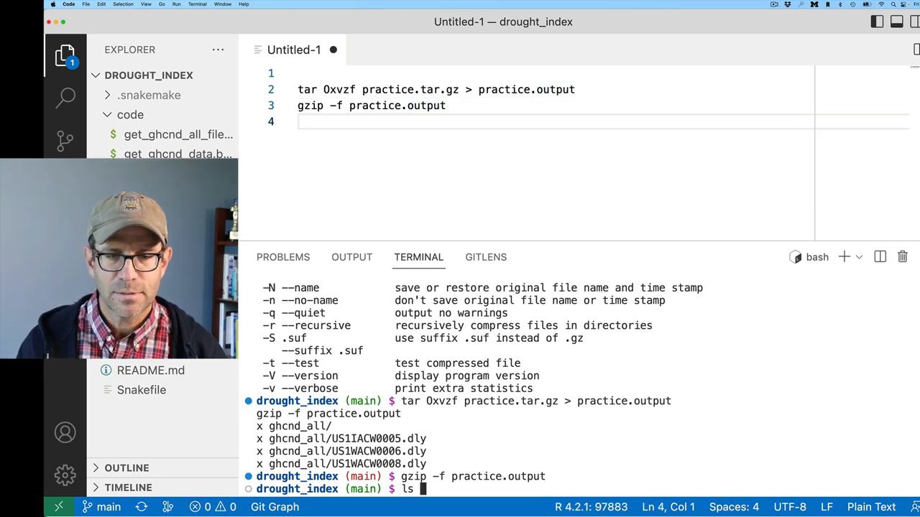
pyautogui.press('Enter')
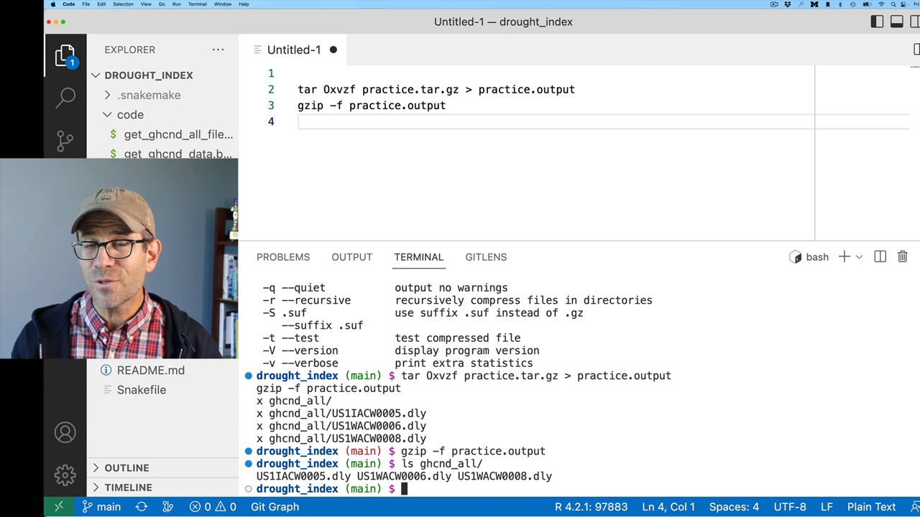
# Run wc on ghcnd_all/US1IACW0005.dly (44 lines, 1971 words, 11880 bytes) and open its manual.
pyautogui.write('wc ghcnd_all/US1IACW0005.dly')
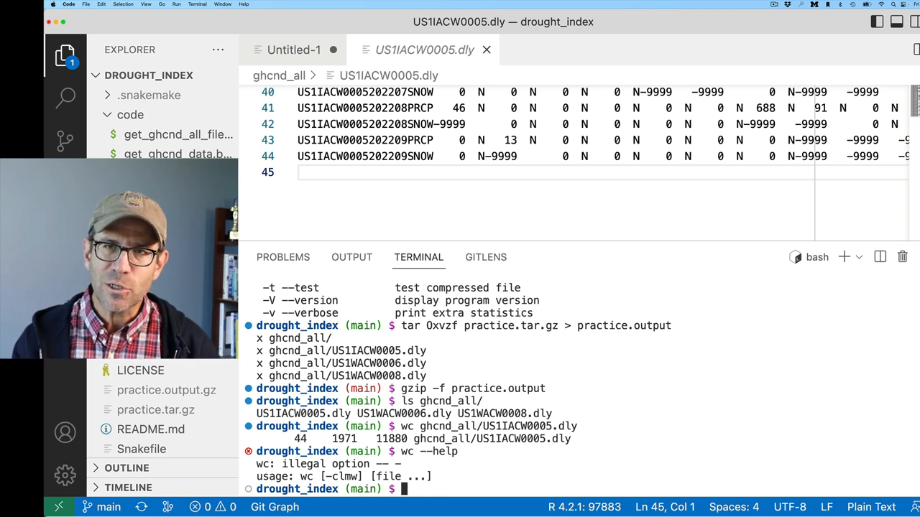
pyautogui.write('man')
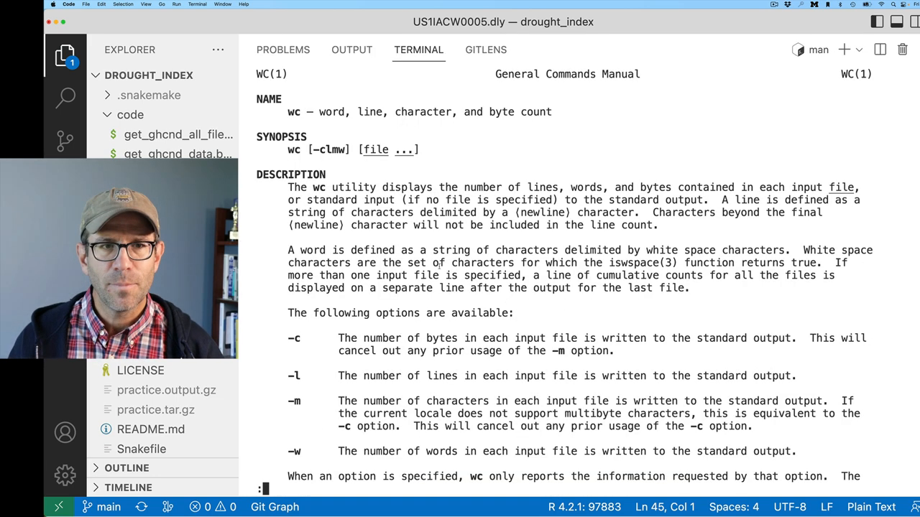
pyautogui.moveTo(300, 74)
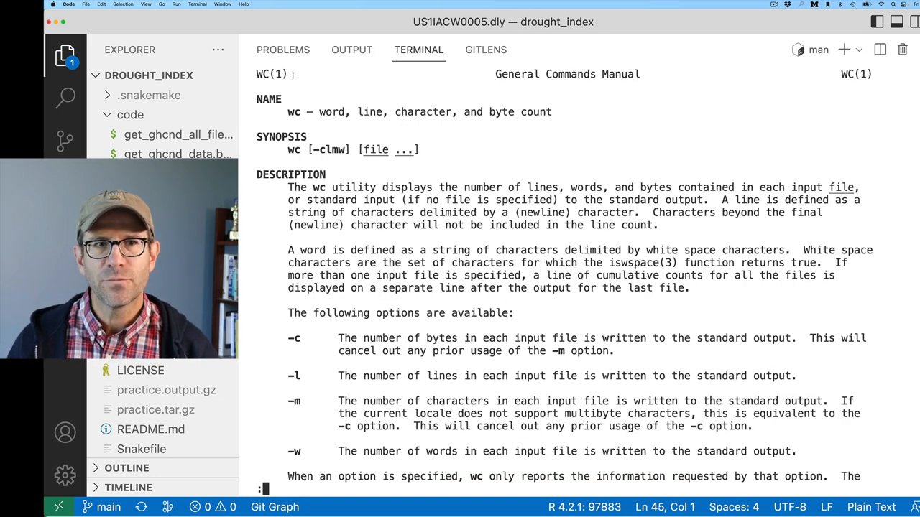
pyautogui.moveTo(402, 237)
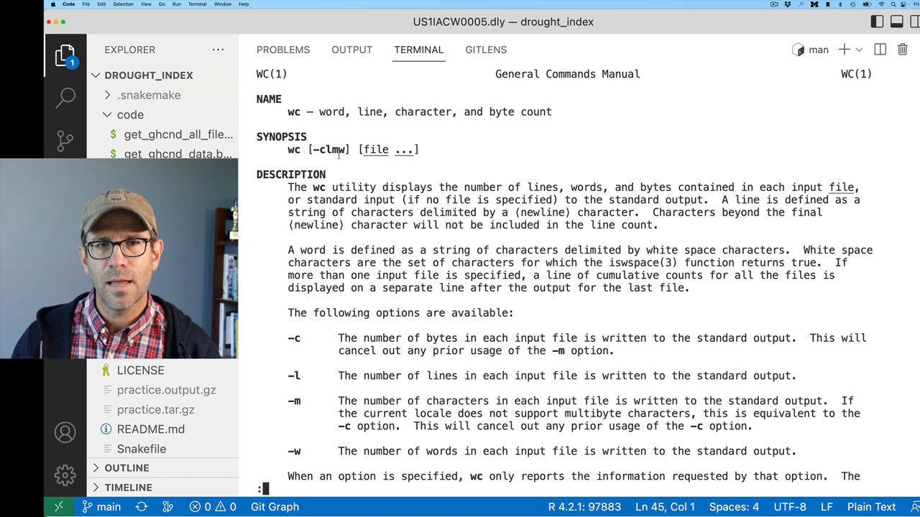
pyautogui.moveTo(514, 338)
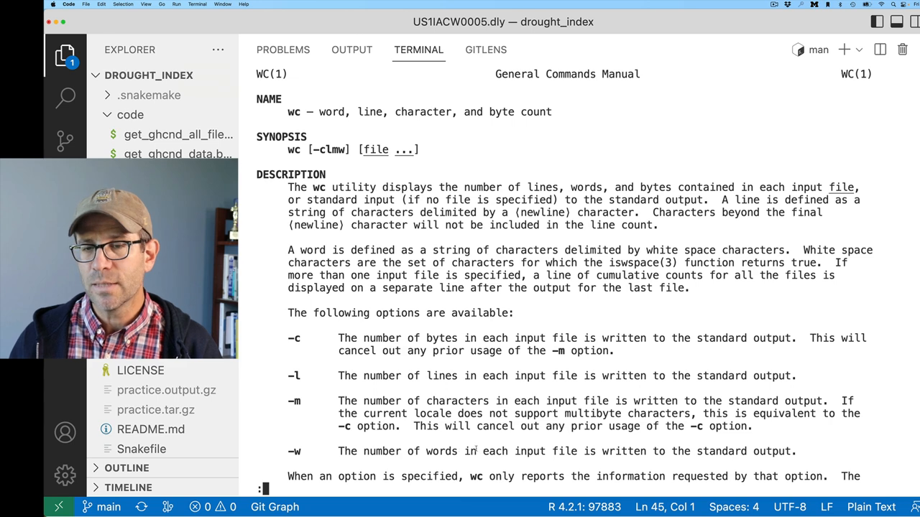
# Scroll through the wc manual page's line, word and byte counting options.
pyautogui.scroll(-3)
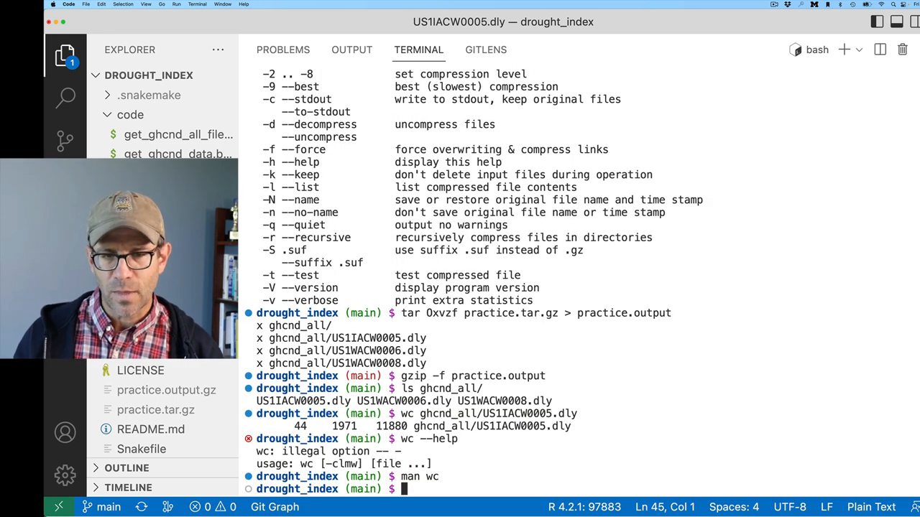
# Run wc -l on ghcnd_all/US1IACW0005.dly, getting 44 lines, then list the extracted files.
pyautogui.write('wc -l ghcnd_all/')
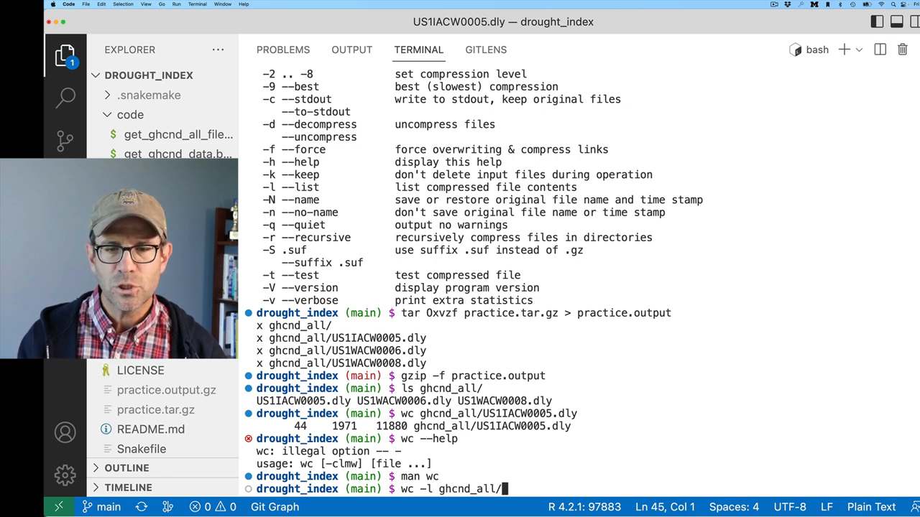
pyautogui.write('US1IACW0005.dly')
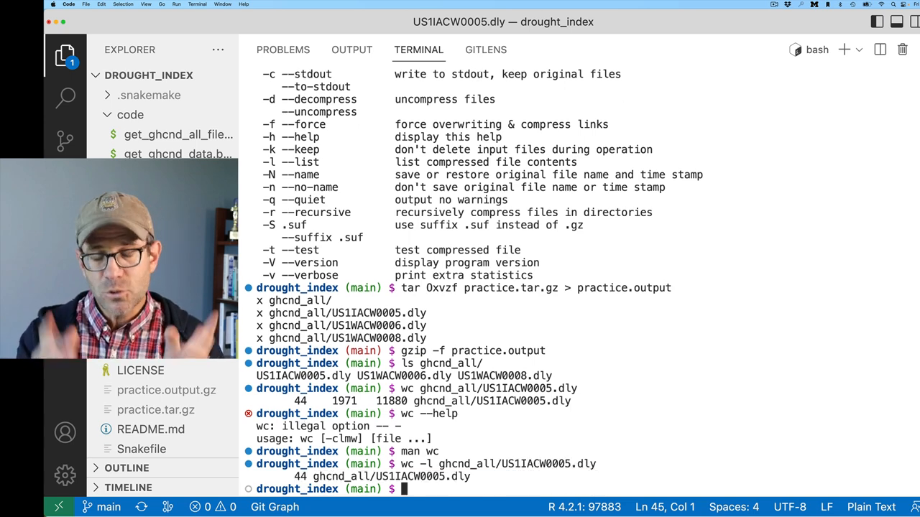
pyautogui.write('ls')
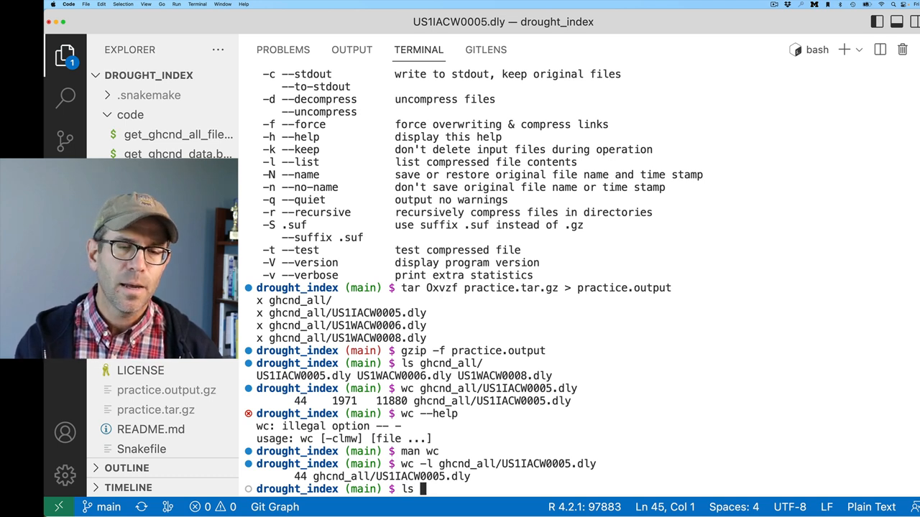
pyautogui.press('Return')
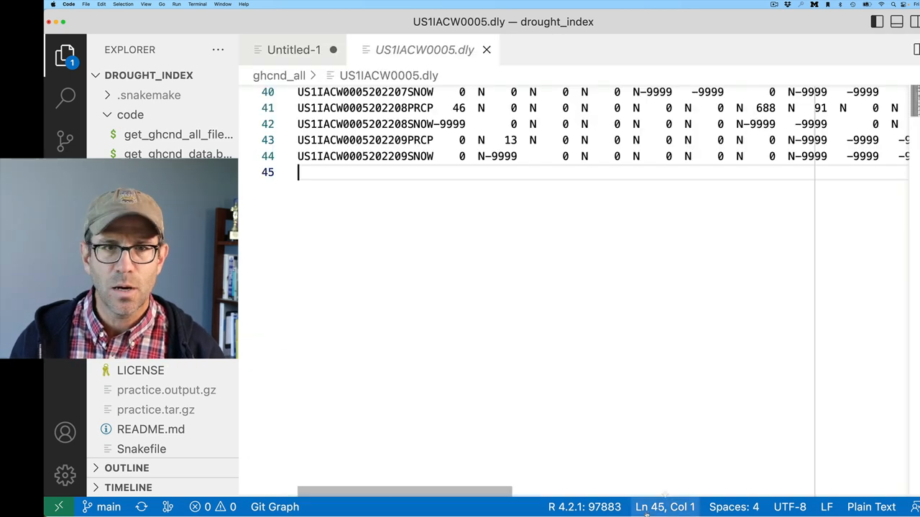
# Close the .dly tab and run 'tar Oxvzf practice.tar.gz | gzip > practice_pipe.gz' from Untitled-1.
pyautogui.click(293, 49)
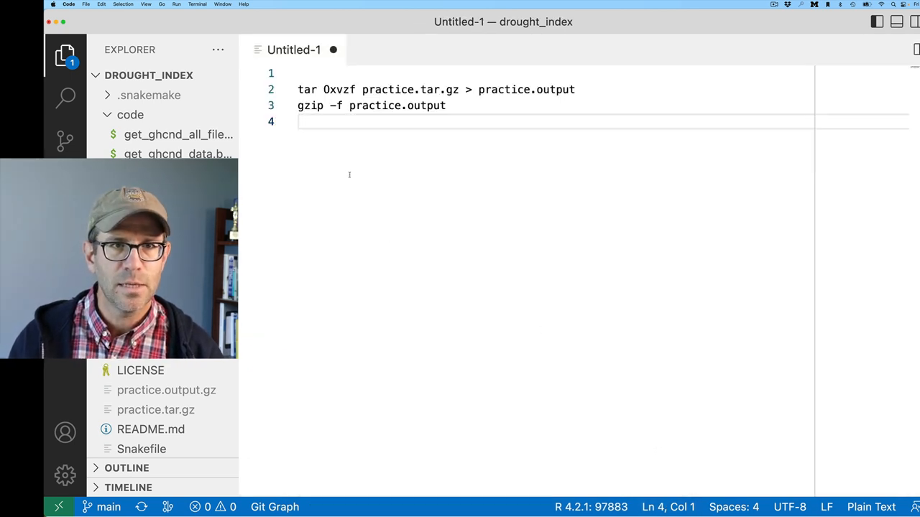
pyautogui.click(303, 89)
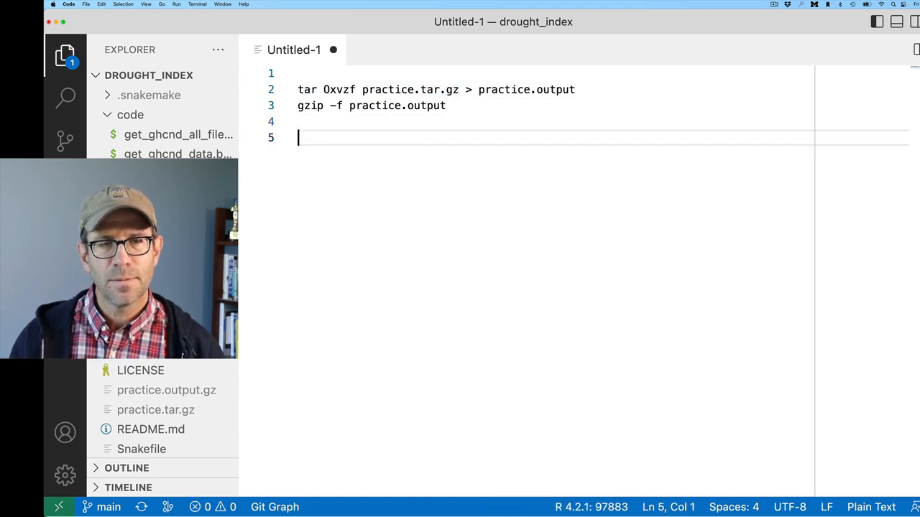
pyautogui.write('tar 0xvzf practice.tar.gz |')
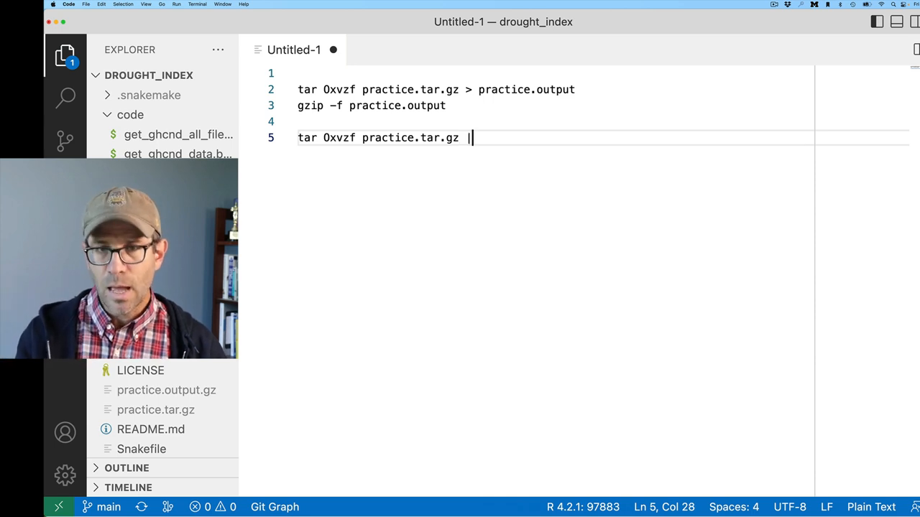
pyautogui.write('" "')
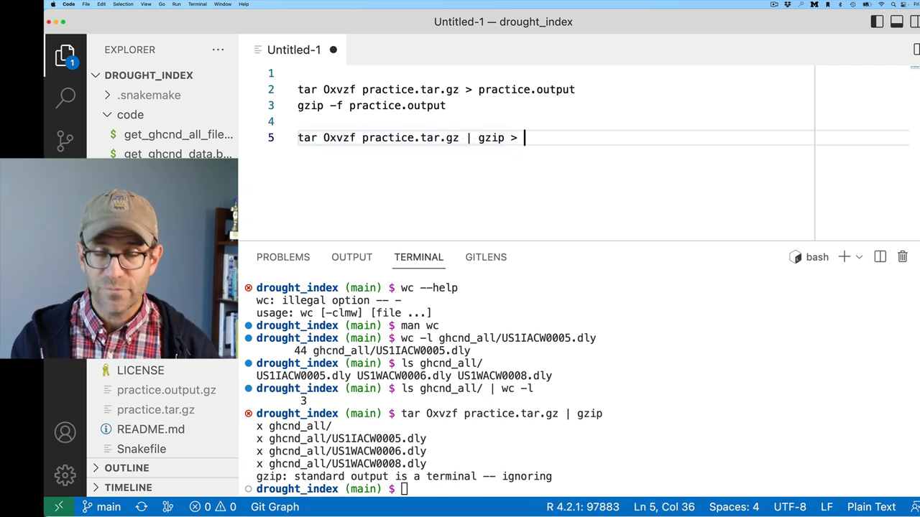
pyautogui.write('practice_pipe.gz')
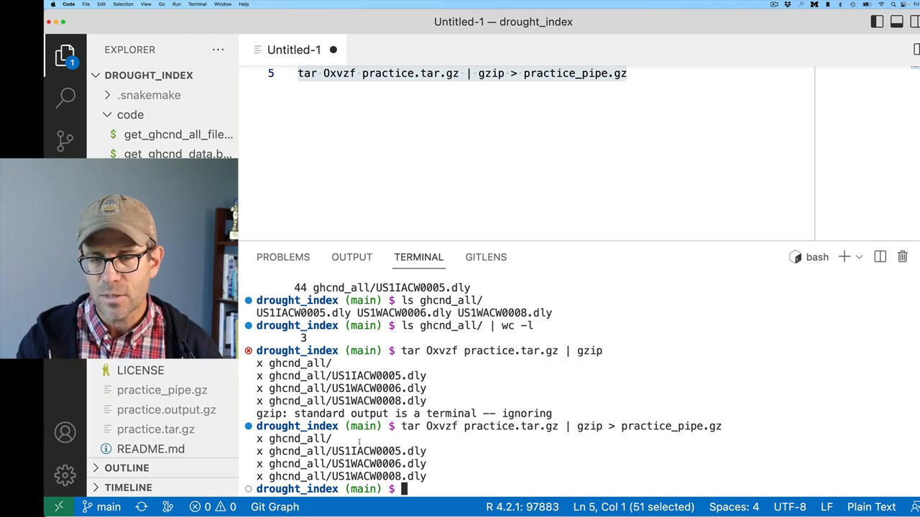
pyautogui.write('ls')
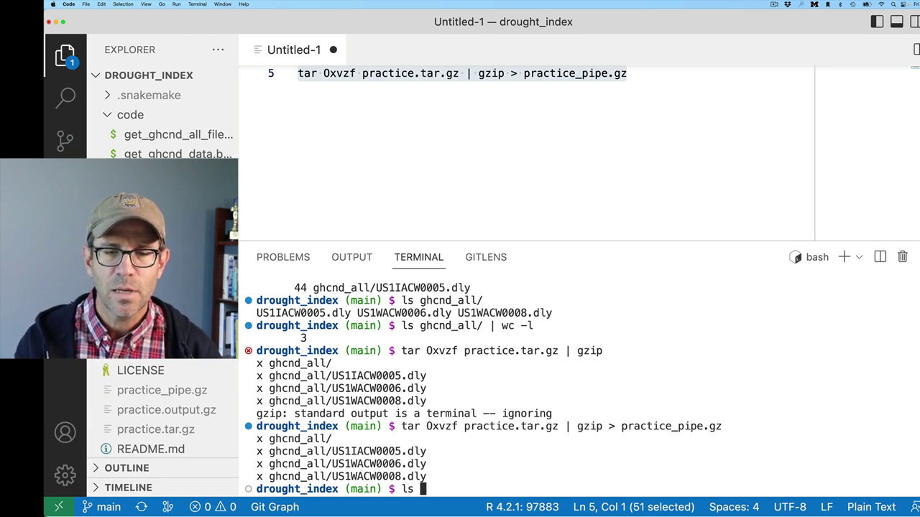
# Run ls -lth to compare practice_pipe.gz (3.8K) with practice.output.gz and practice.tar.gz.
pyautogui.write('ls -lth')
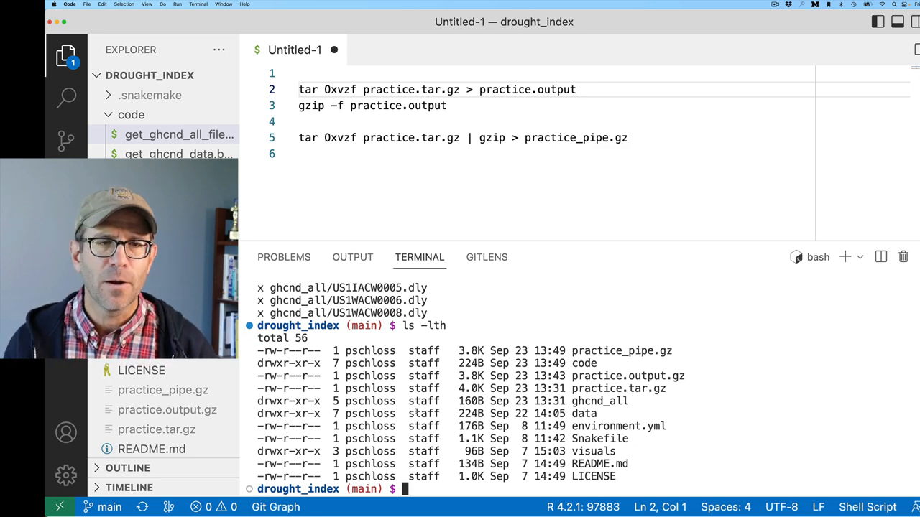
# Save Untitled-1 as code/concatenate_dly.bash with the #!/usr/bin/env bash header.
pyautogui.press('cmd+s')
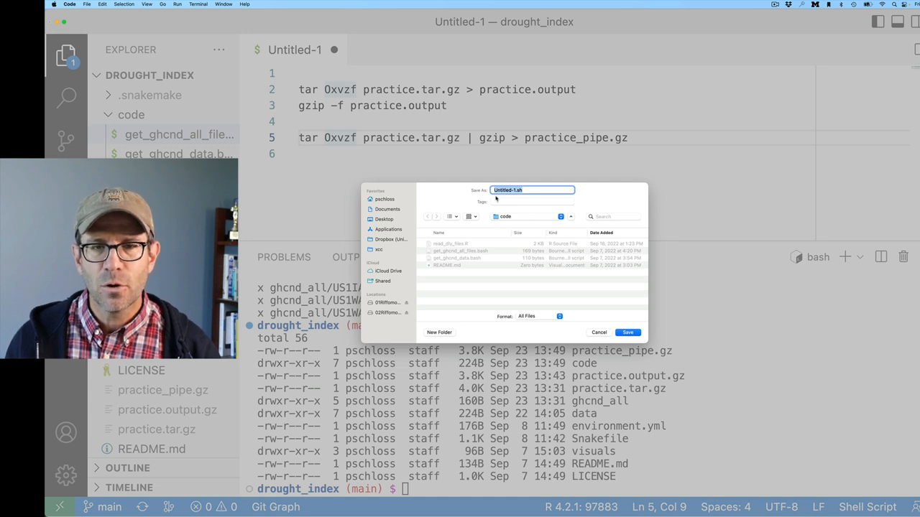
pyautogui.write('conca')
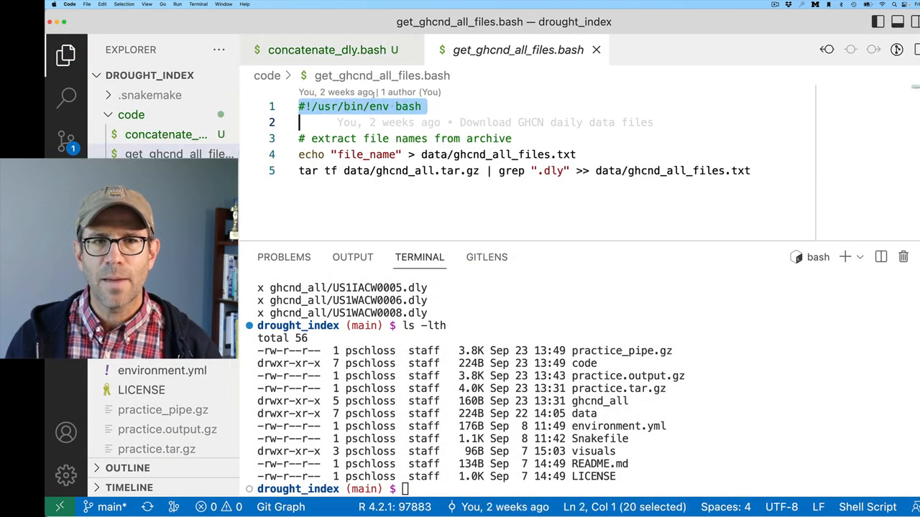
pyautogui.click(338, 50)
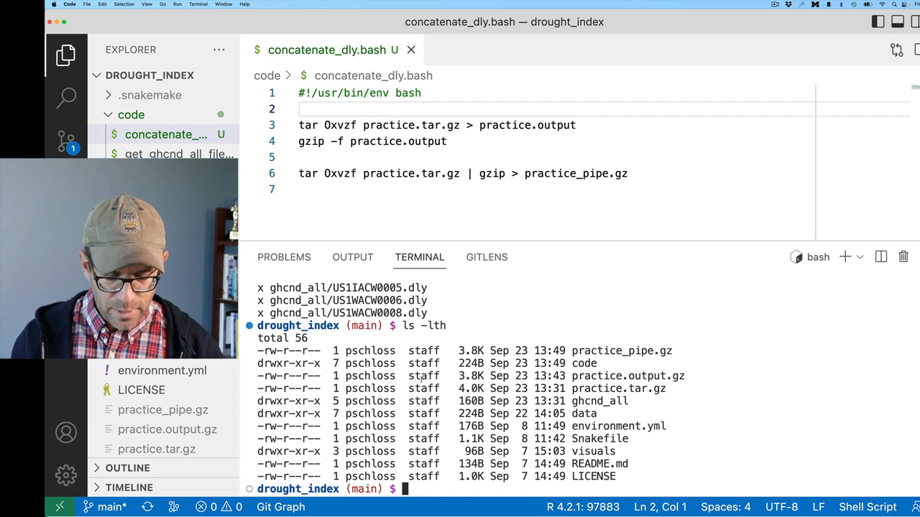
# Make concatenate_dly.bash executable with chmod +x.
pyautogui.write('chmod +x')
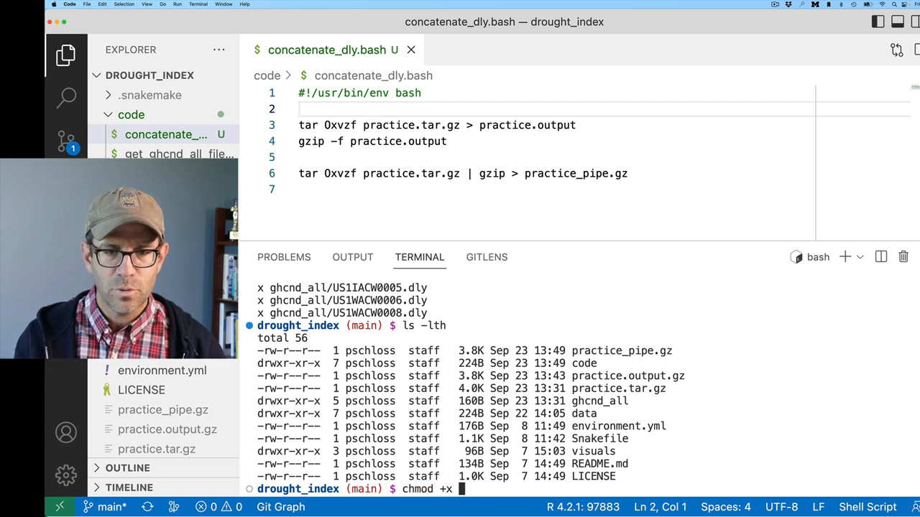
pyautogui.write('c')
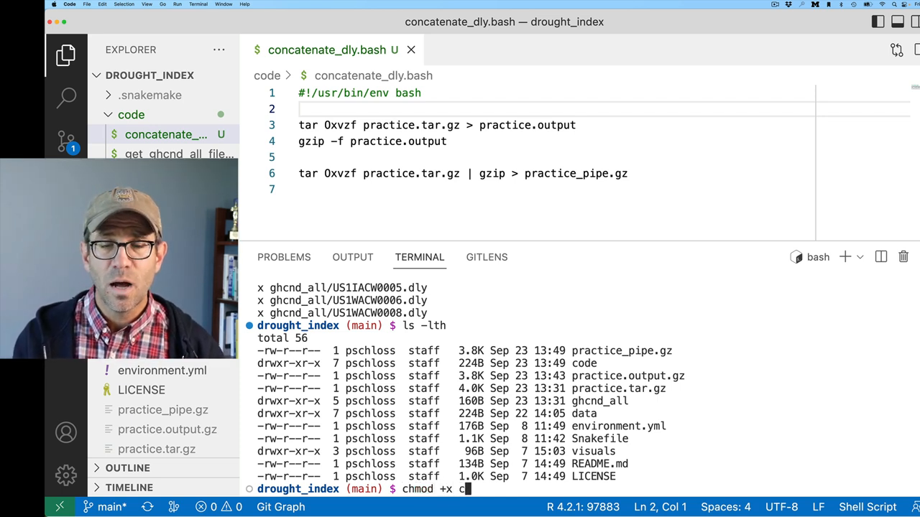
pyautogui.press('Enter')
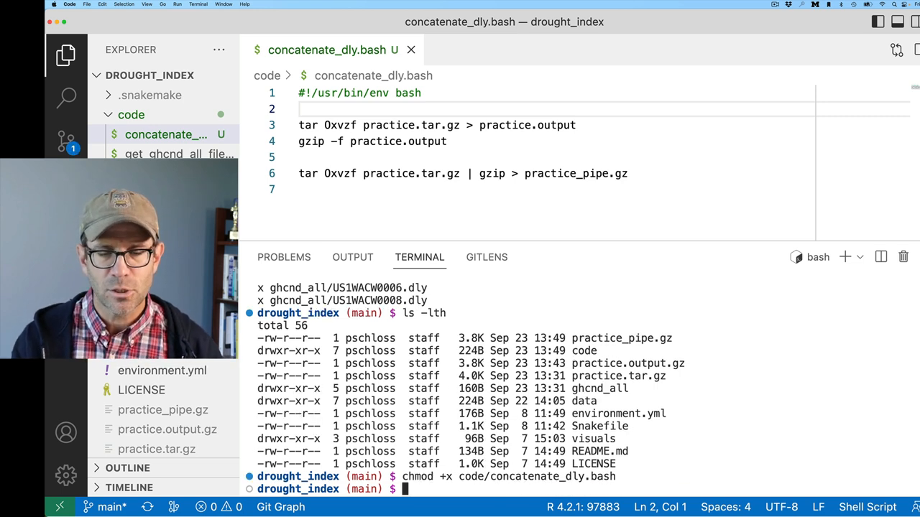
# Run code/concatenate_dly.bash and list the contents of data/.
pyautogui.write('code/concatenate_dly.bash')
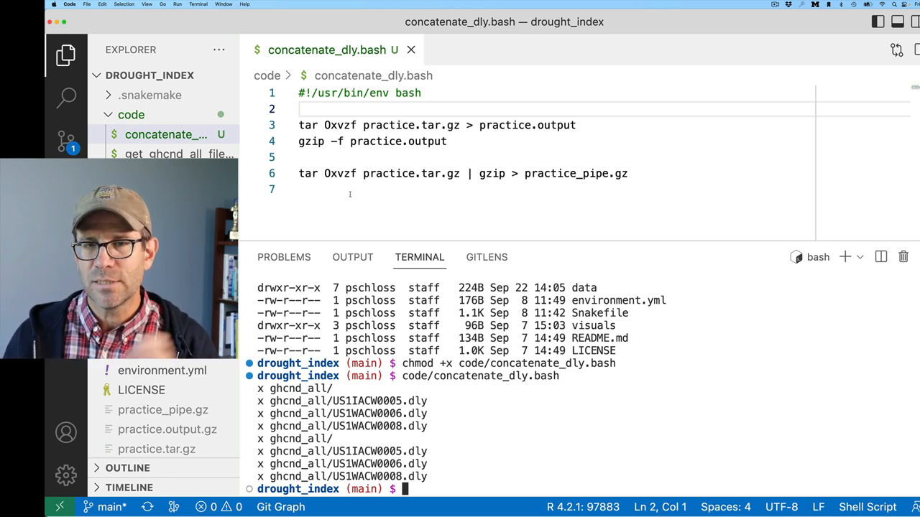
pyautogui.write('ls')
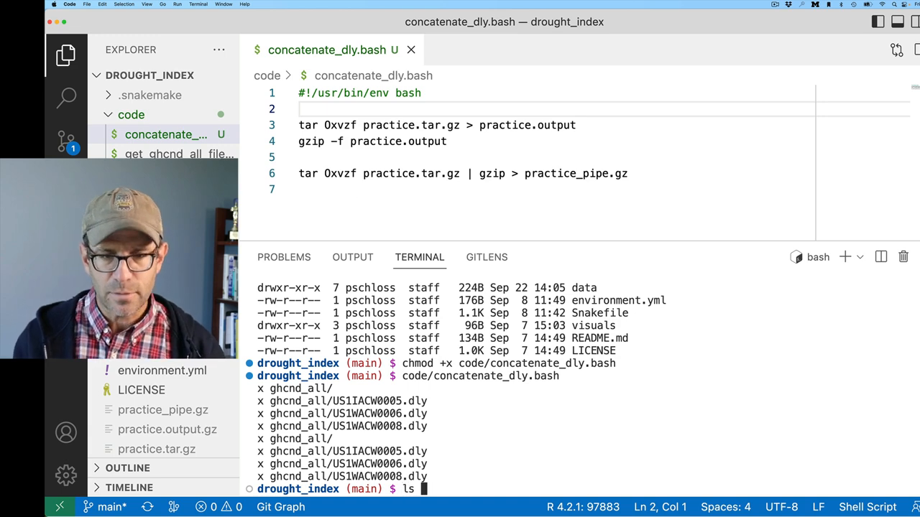
pyautogui.write('data/*')
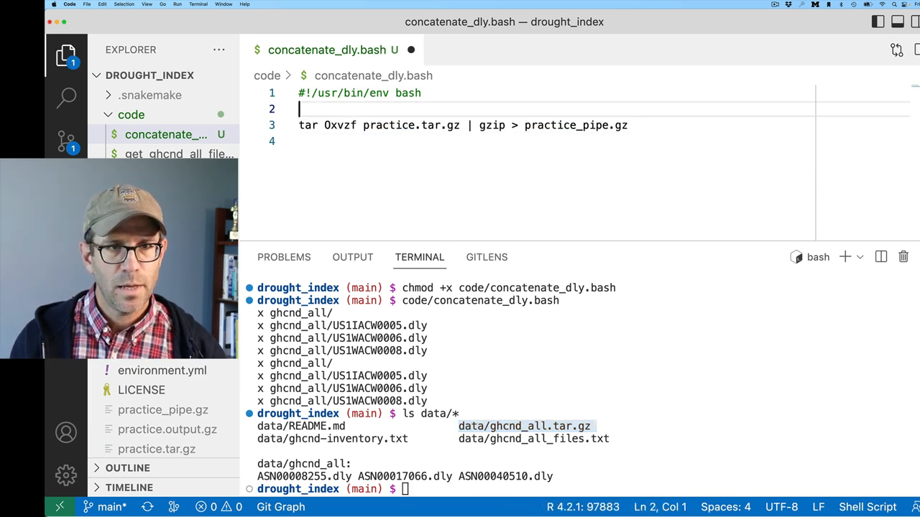
# Point line 3 at data/ghcnd_all.tar.gz and ghcnd_cat.gz, then run code/concatenate_dly.bash.
pyautogui.doubleClick(410, 125)
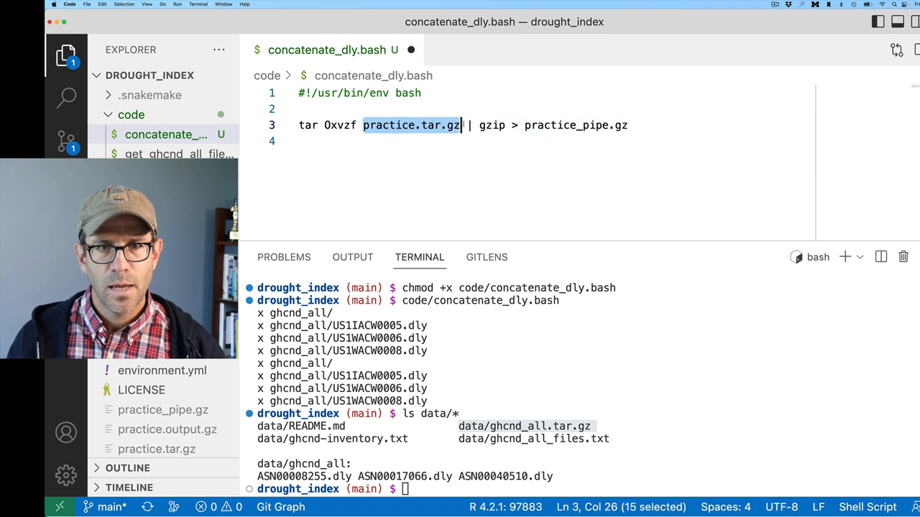
pyautogui.write('data/ghcnd_all.tar.gz')
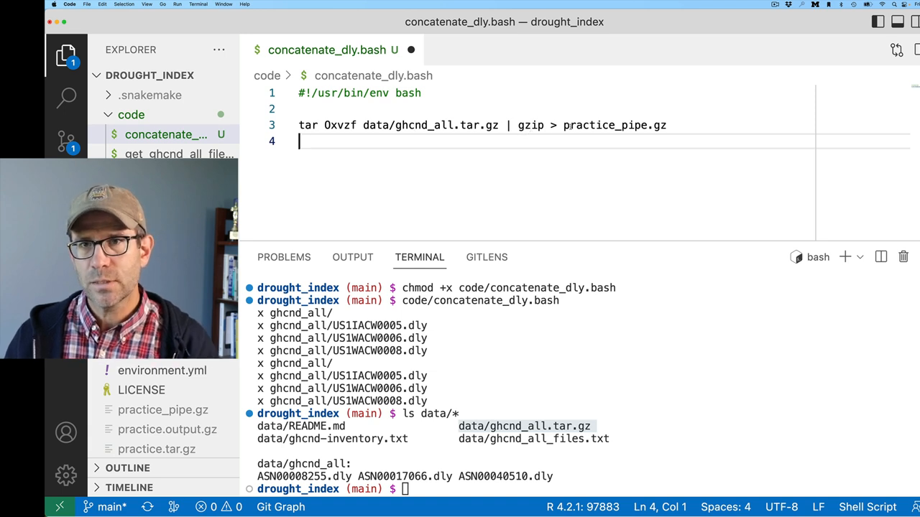
pyautogui.doubleClick(613, 125)
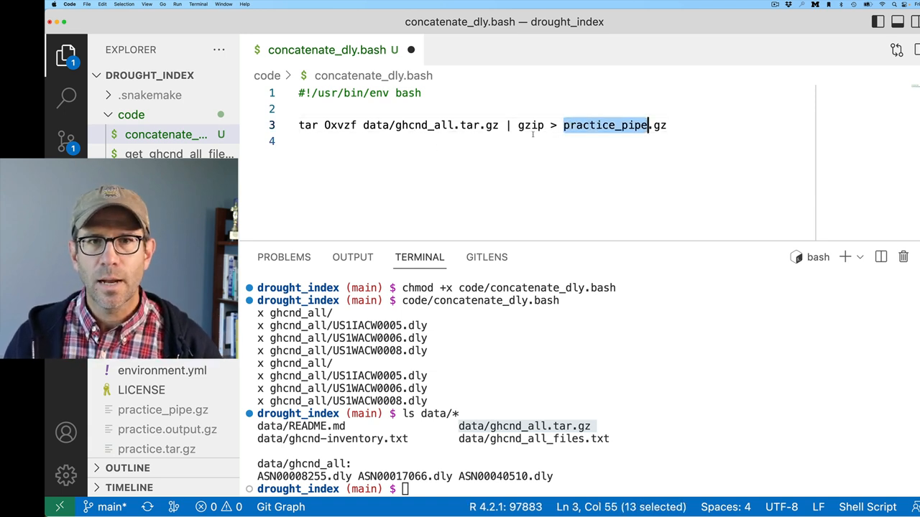
pyautogui.write('gn')
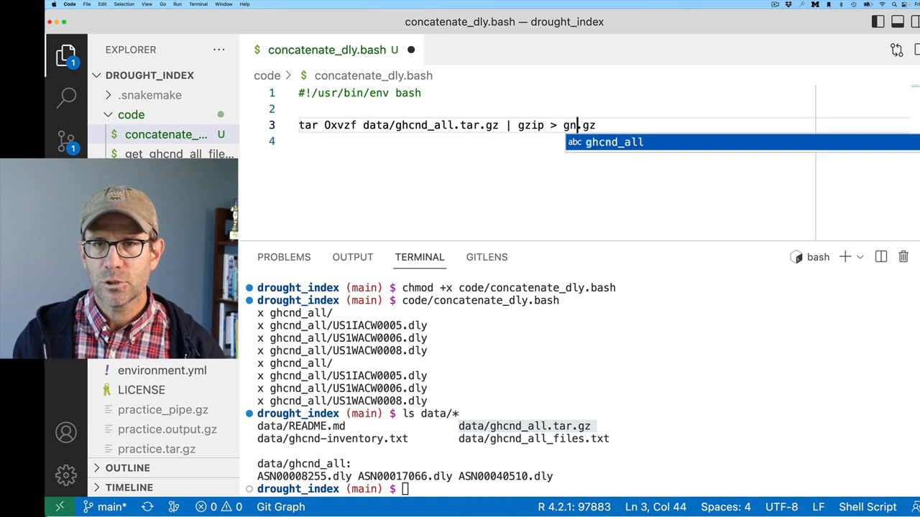
pyautogui.write('hcnd_c')
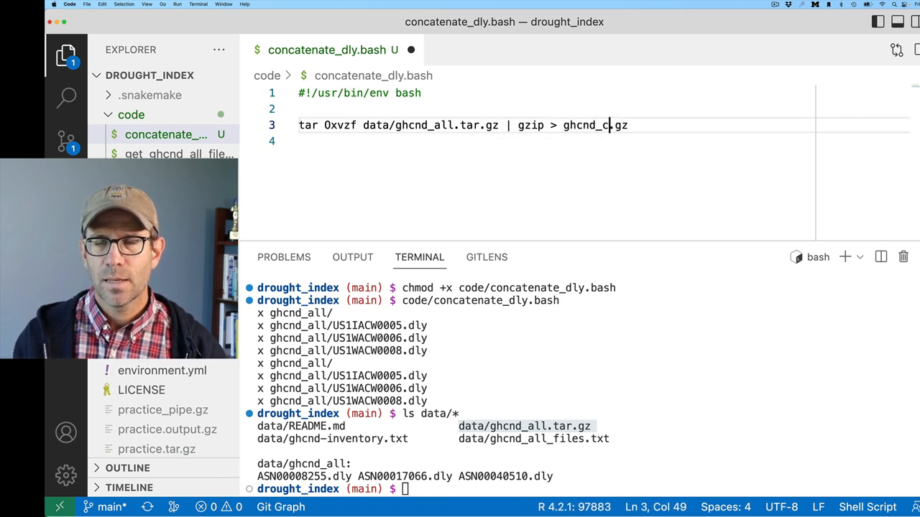
pyautogui.write('at')
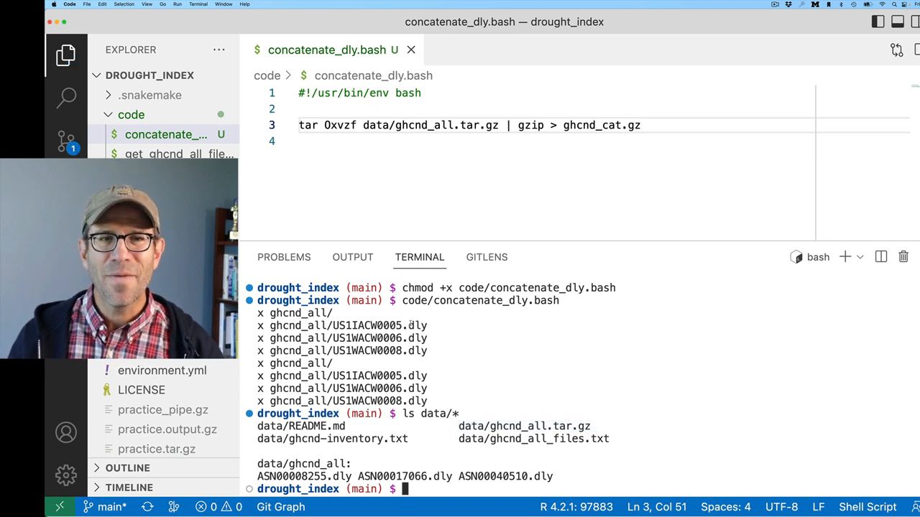
pyautogui.write('code/concatenate_dly.bash')
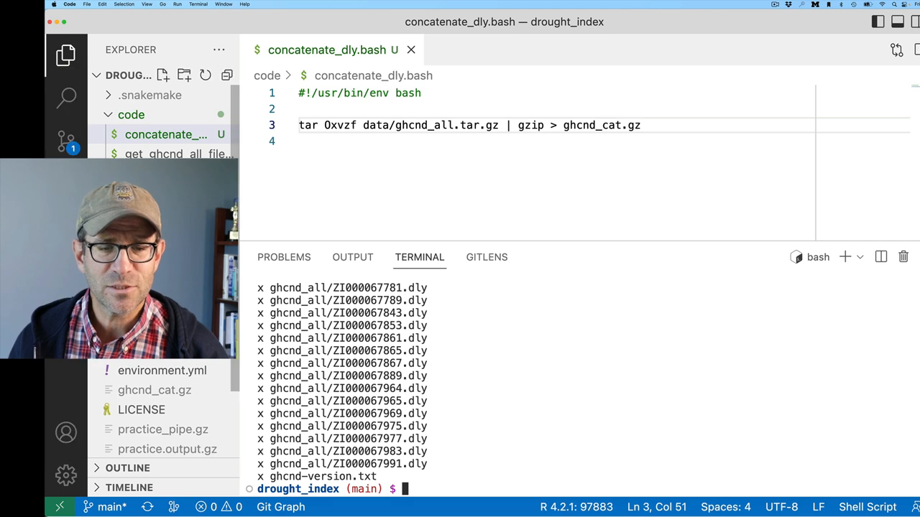
# Prefix the output with data/, move ghcnd_cat.gz into data/, and check sizes.
pyautogui.write('ls -lth')
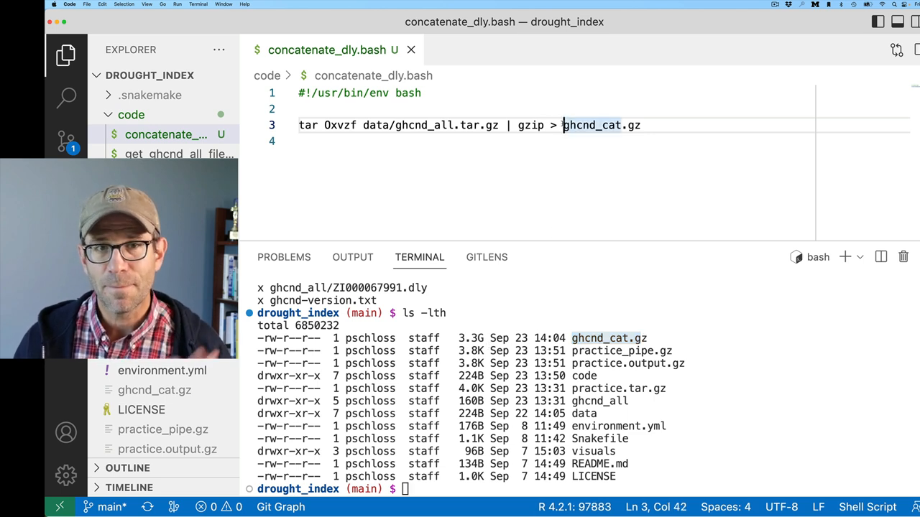
pyautogui.write('data/')
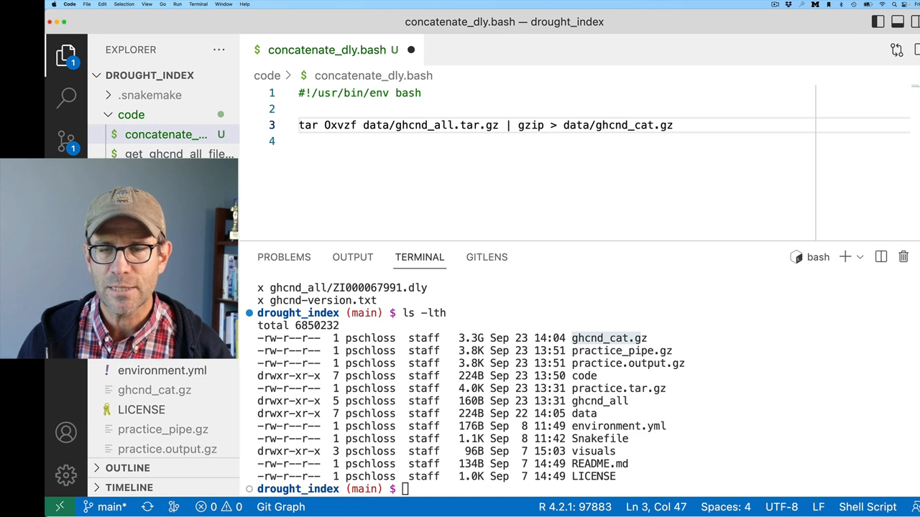
pyautogui.write('mv')
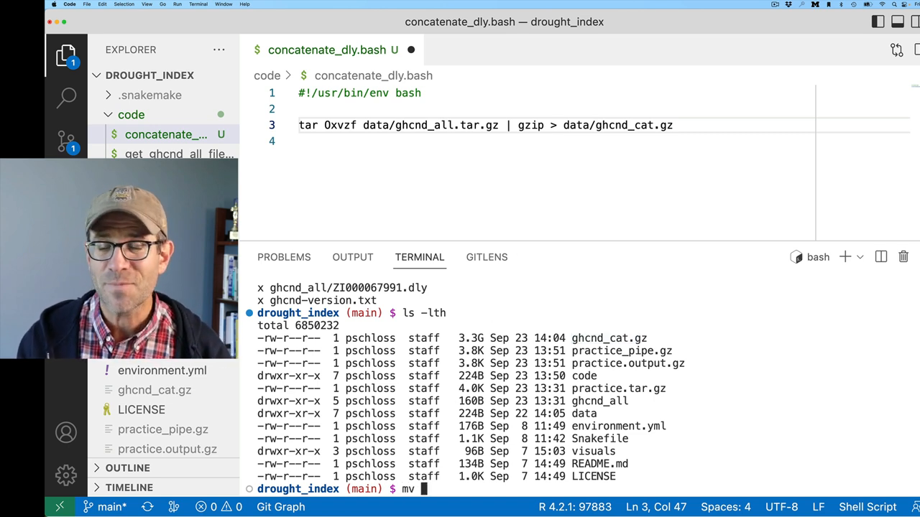
pyautogui.write('ghcnd_cat.gz data/')
pyautogui.write('ls')
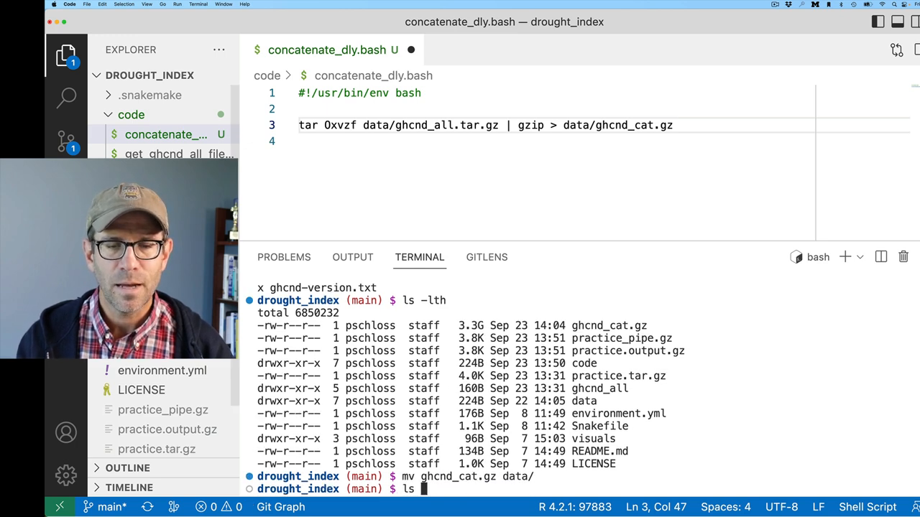
pyautogui.press('Enter')
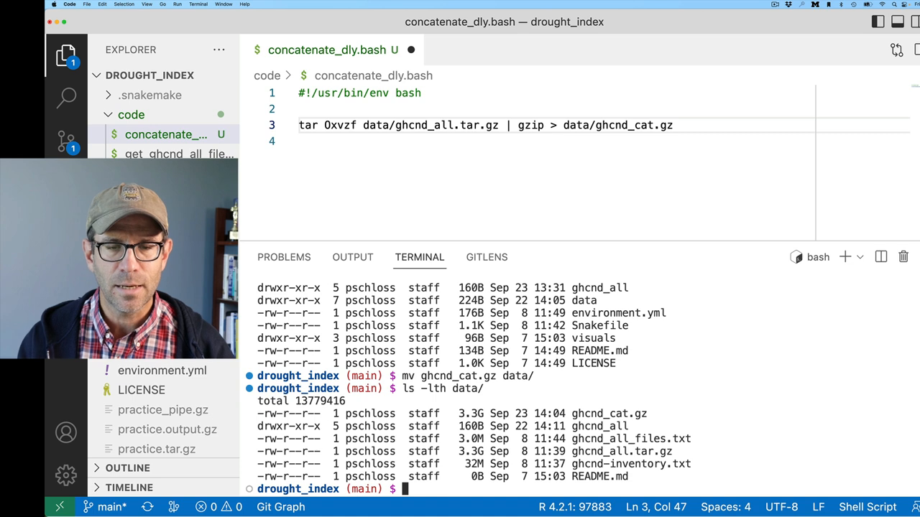
pyautogui.doubleClick(610, 413)
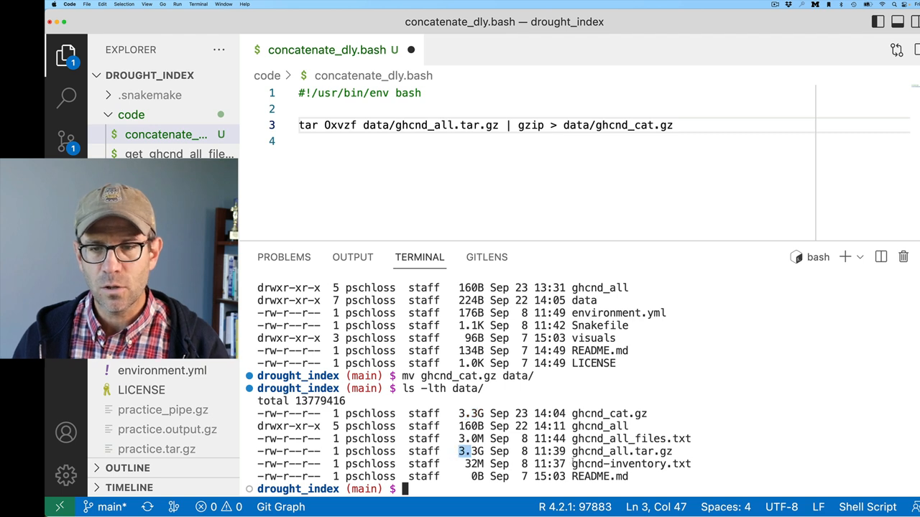
pyautogui.moveTo(457, 452); pyautogui.dragTo(674, 452)
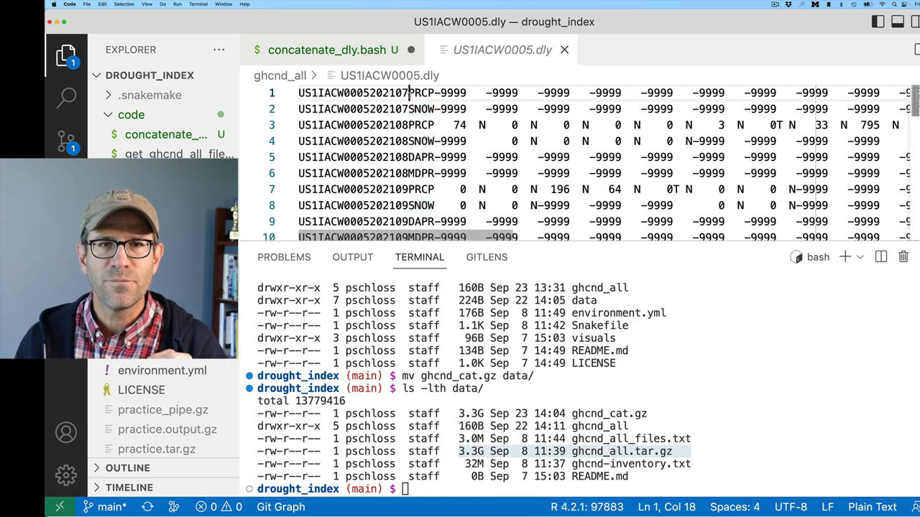
# Inspect element codes in US1IACW0005.dly, then insert a grep "PRCP" filter into the pipe.
pyautogui.doubleClick(434, 93)
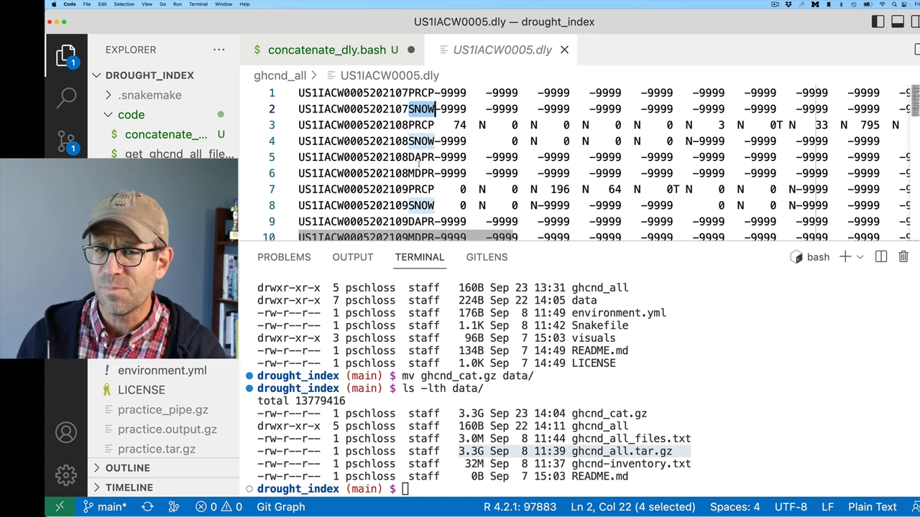
pyautogui.scroll(-3)
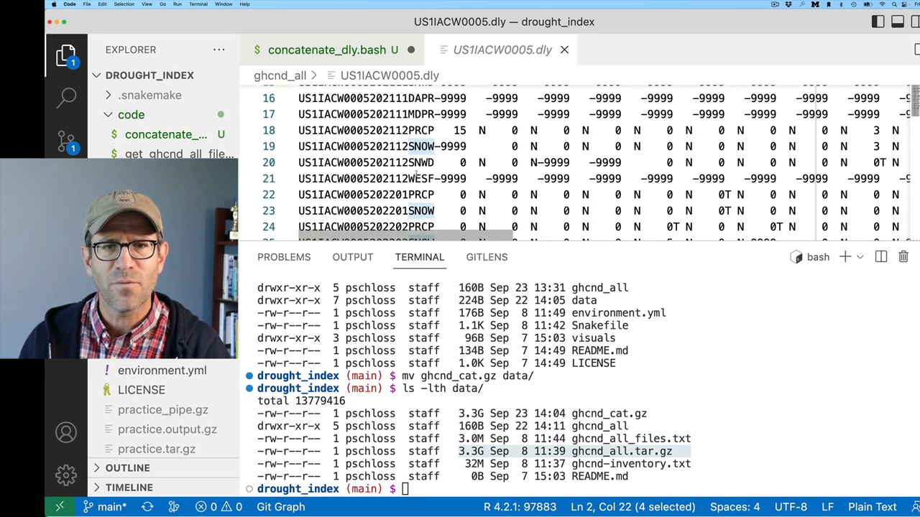
pyautogui.scroll(-3)
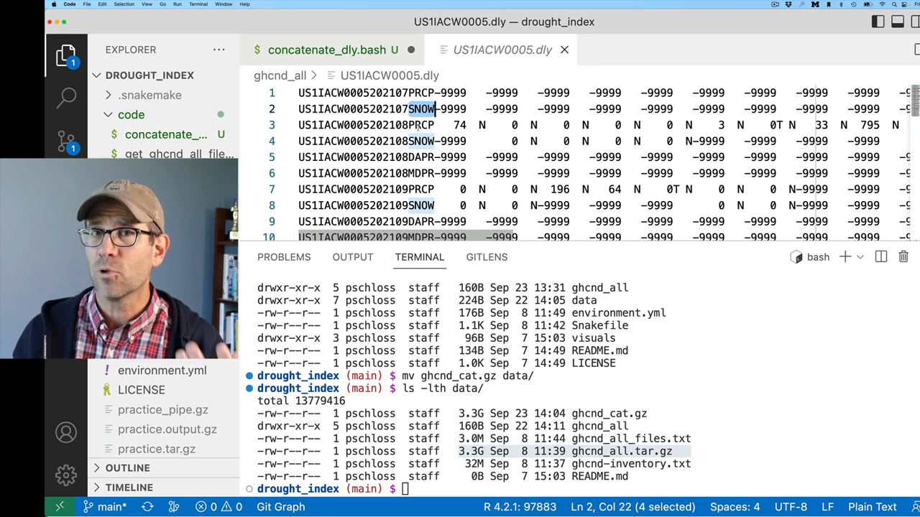
pyautogui.click(327, 49)
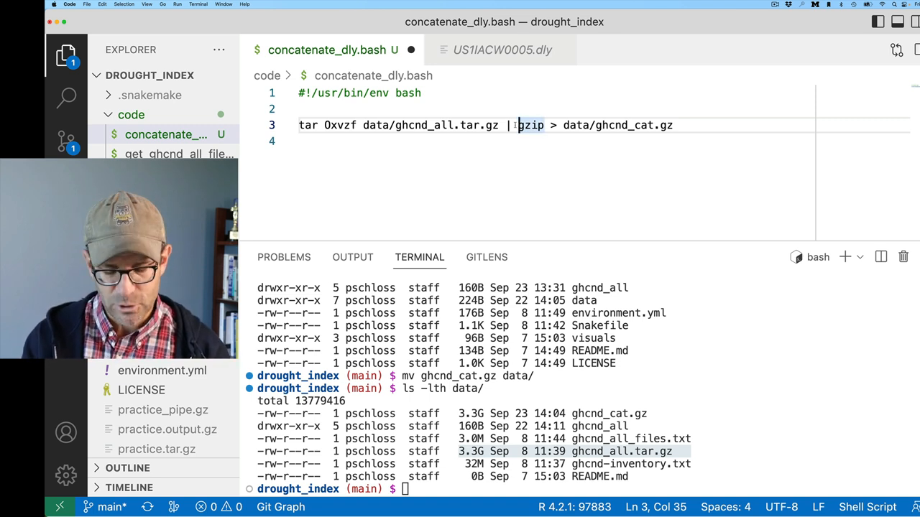
pyautogui.write('grep "PRCP" | g')
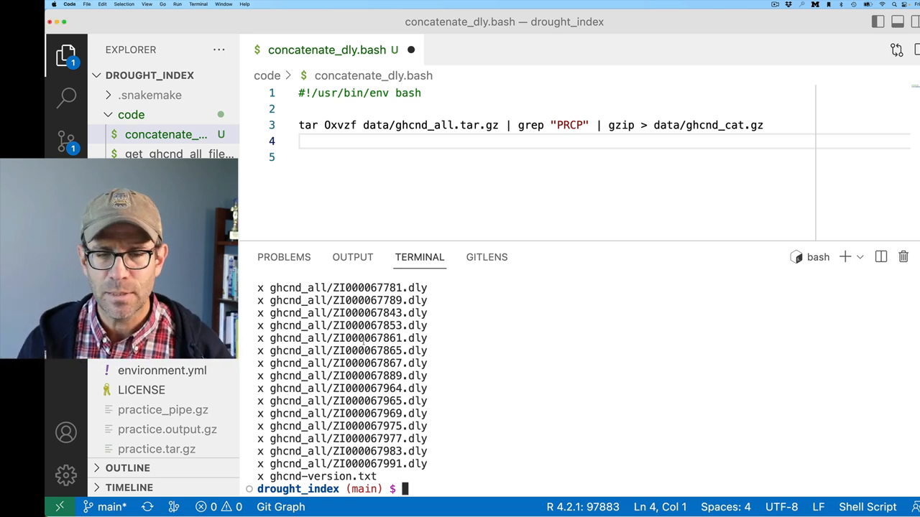
# List data/ with ls -lth to confirm the regenerated ghcnd_cat.gz.
pyautogui.write('ls -lth d')
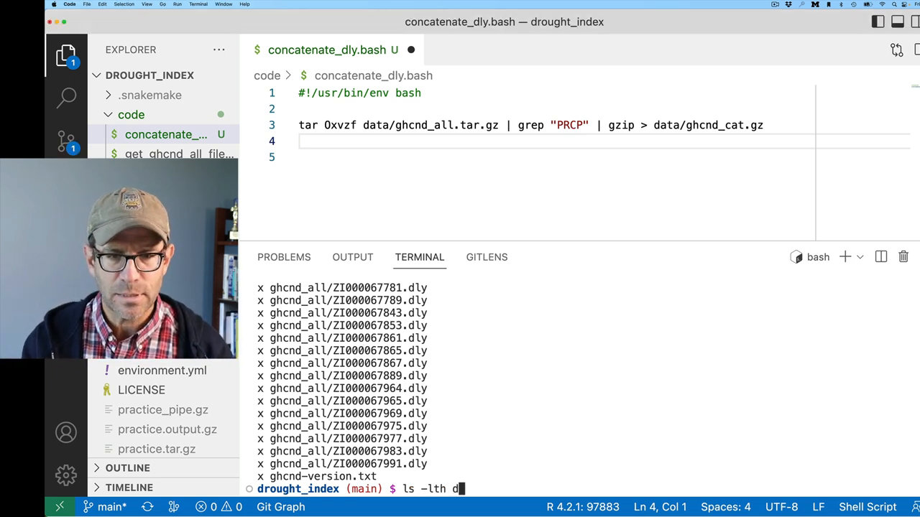
pyautogui.press('Enter')
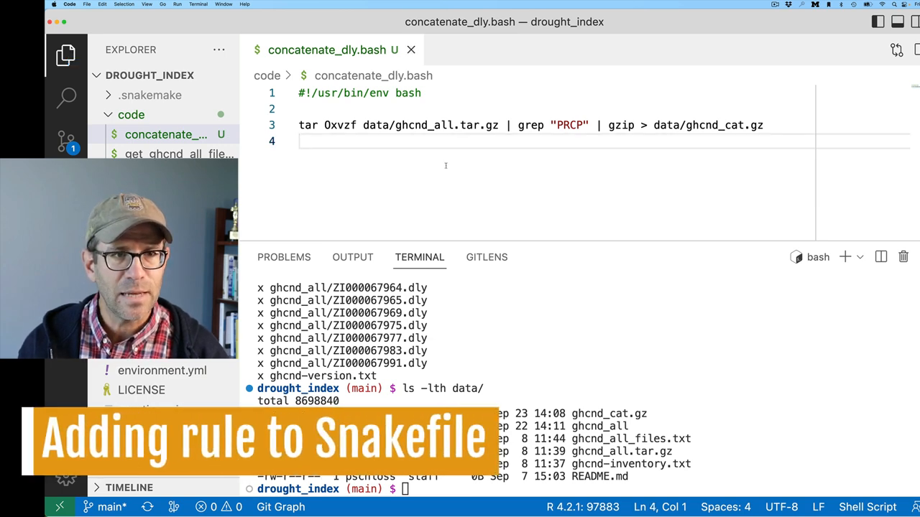
# Open the Snakefile and start a new rule named concatenate_dly_files.
pyautogui.scroll(-3)
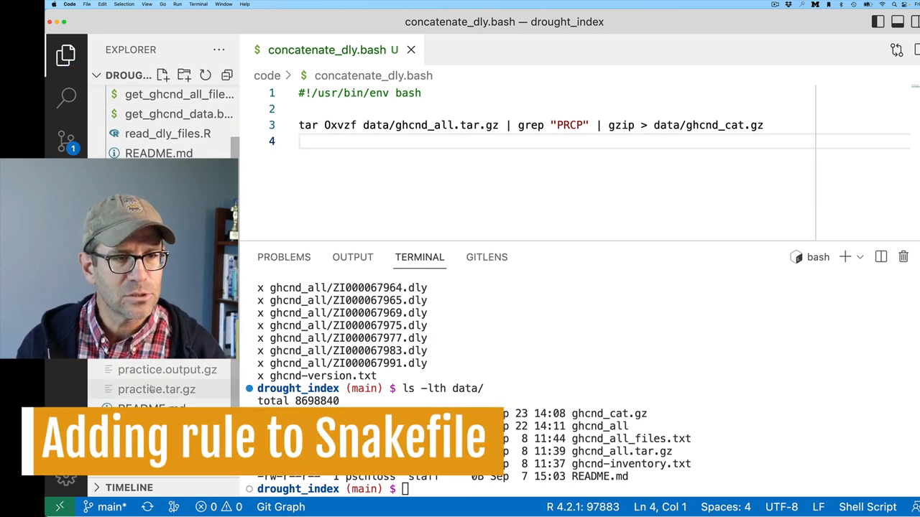
pyautogui.click(142, 429)
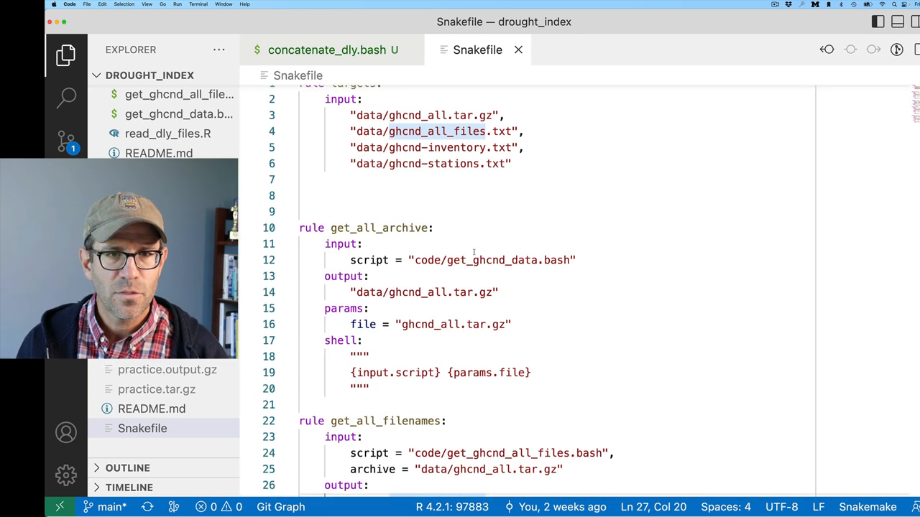
pyautogui.scroll(-3)
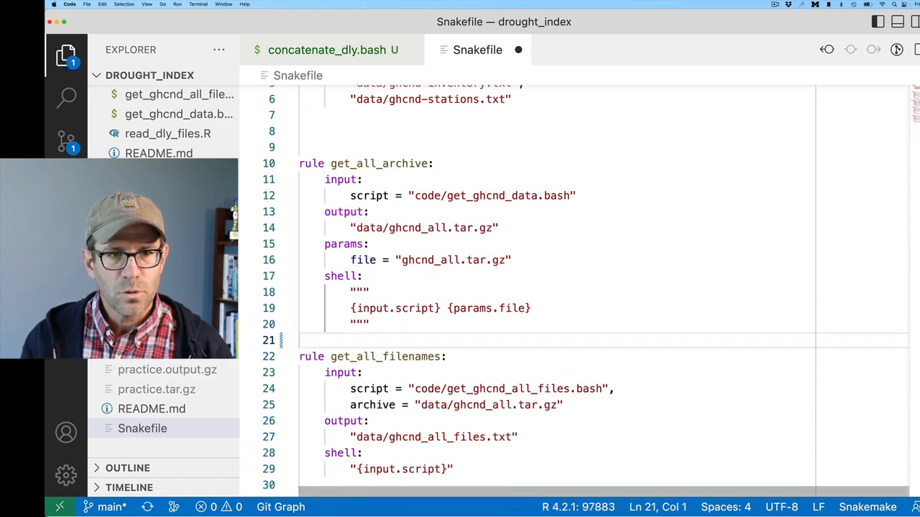
pyautogui.write('rule')
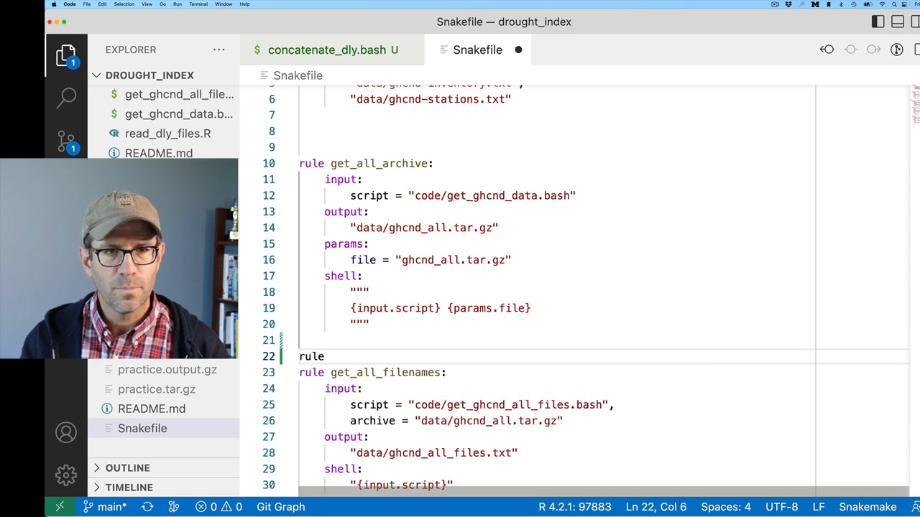
pyautogui.write('conca')
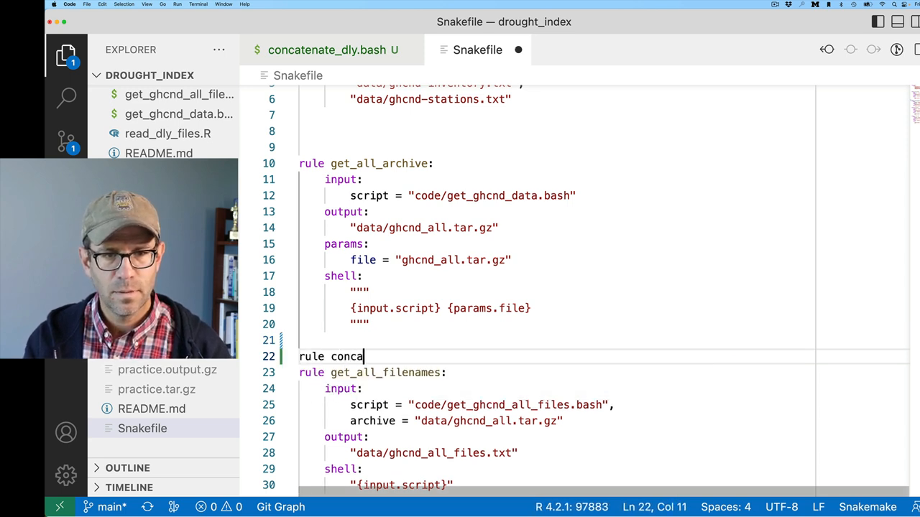
pyautogui.write('tenate_')
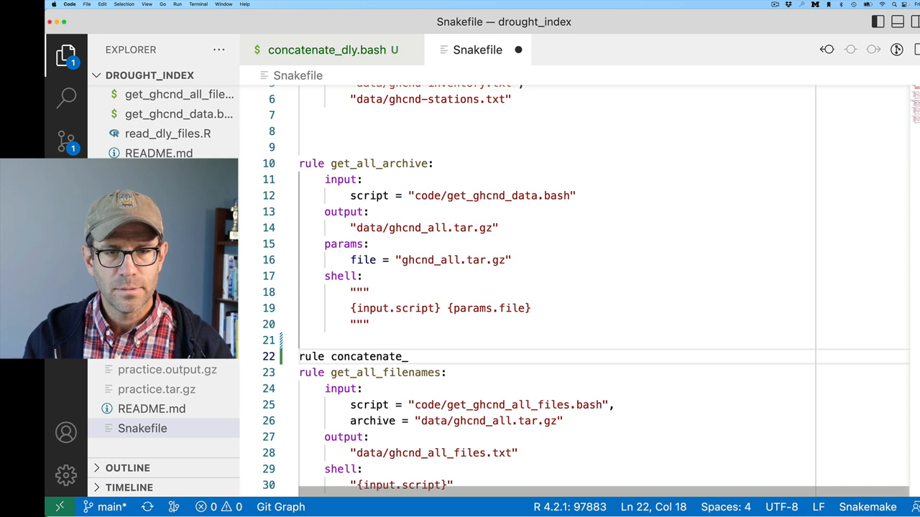
pyautogui.write('dly_files:')
pyautogui.write('script = "')
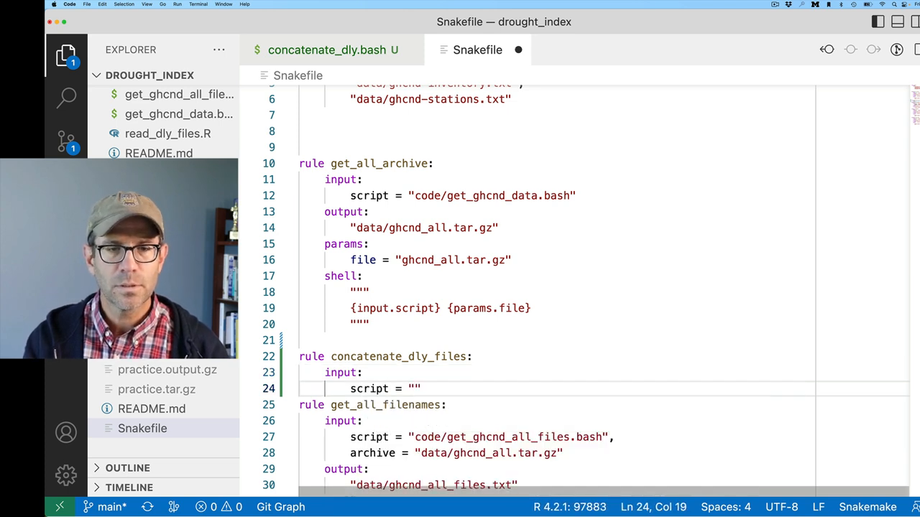
# Give the rule a script input of code/concatenate_dly.bash and begin its output section.
pyautogui.write('code/')
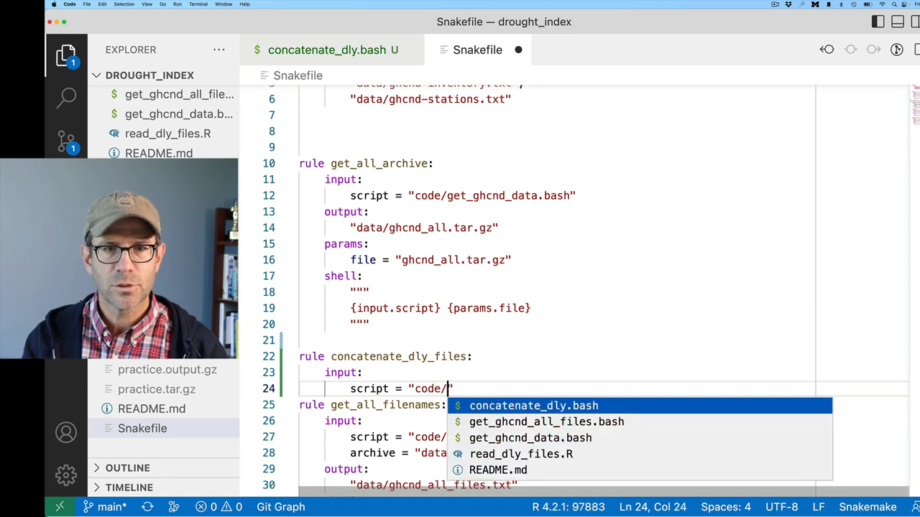
pyautogui.click(533, 406)
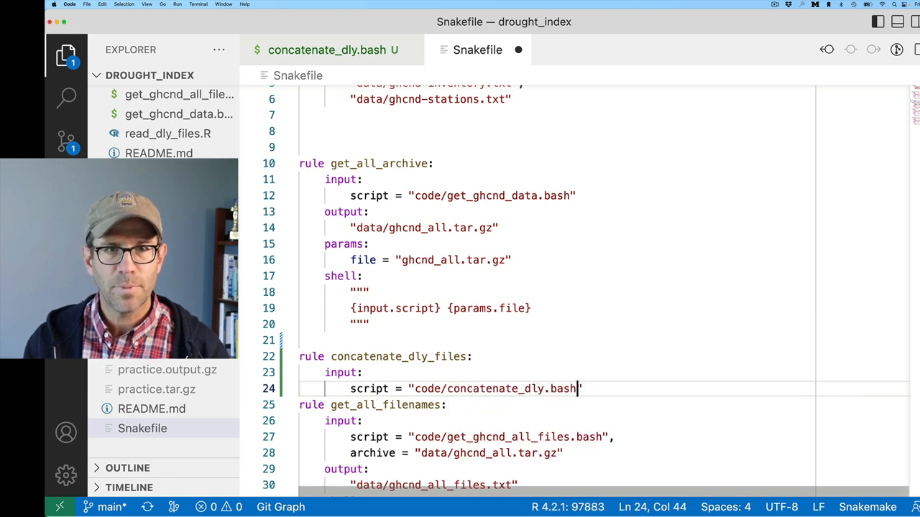
pyautogui.write('out')
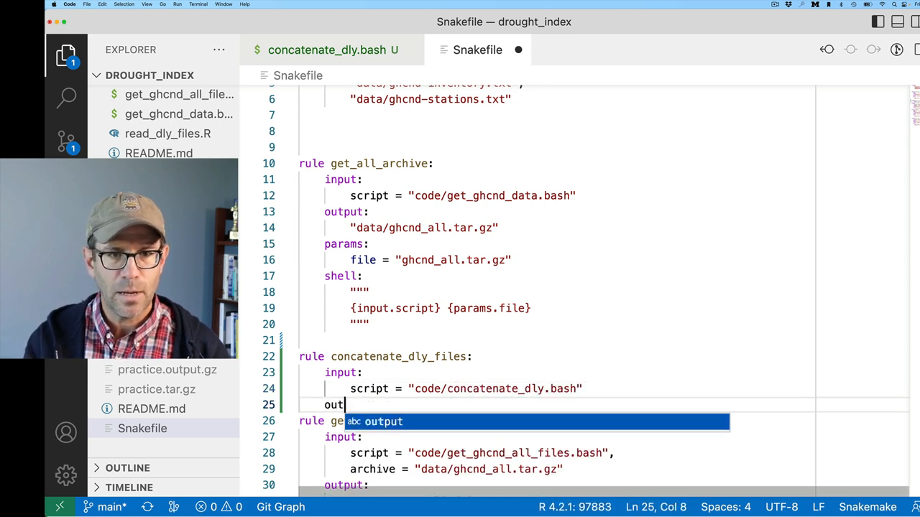
pyautogui.press('Tab')
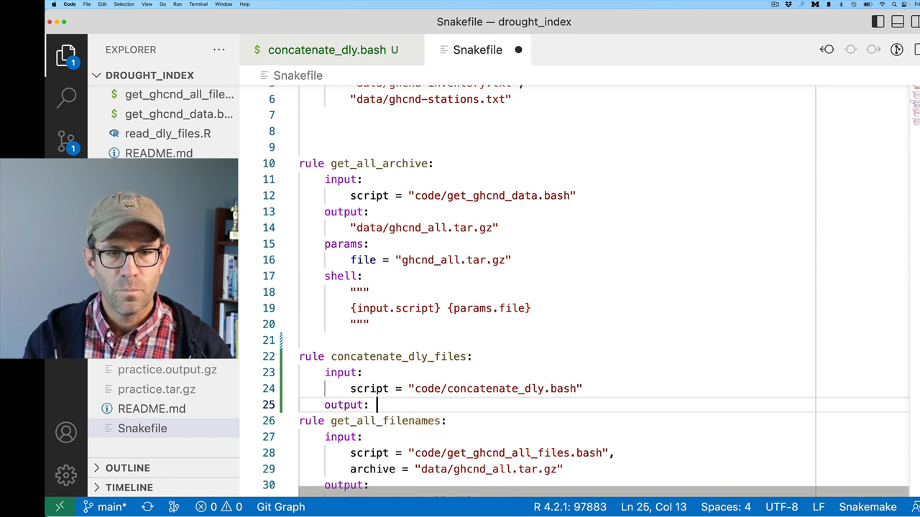
pyautogui.click(324, 49)
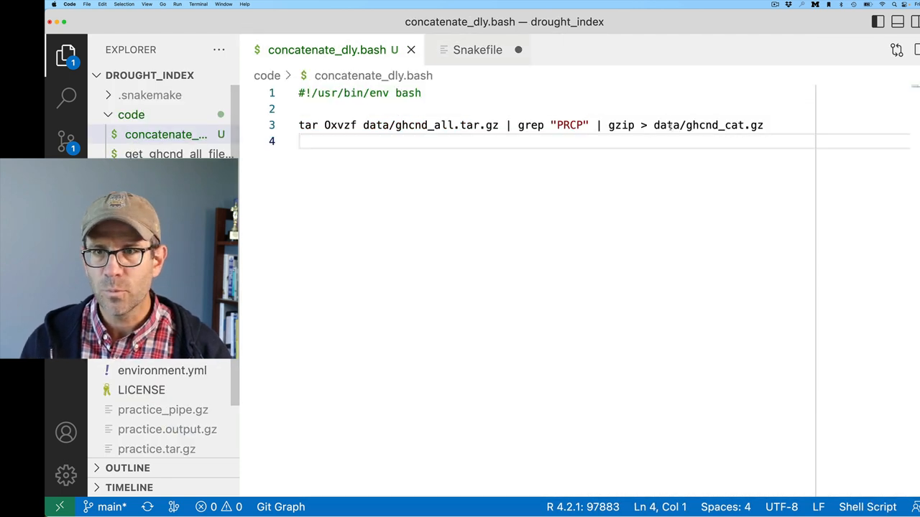
pyautogui.click(475, 50)
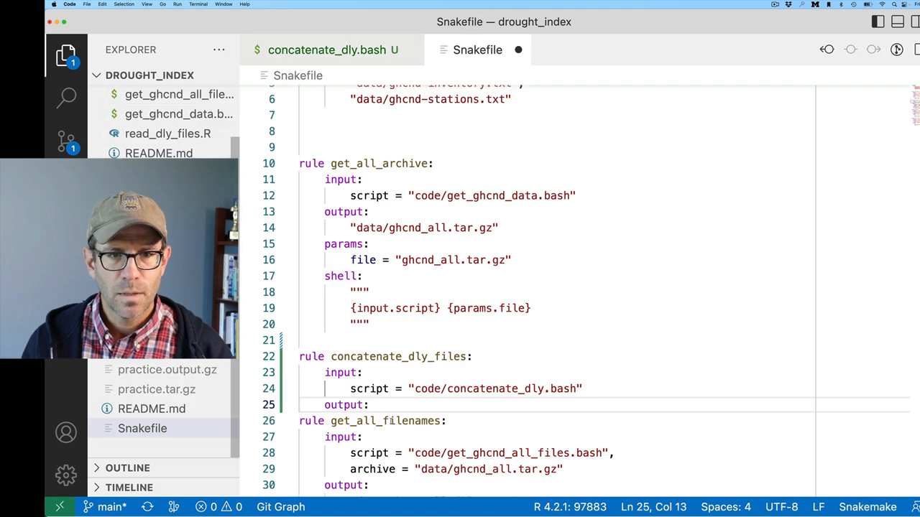
pyautogui.press('Enter')
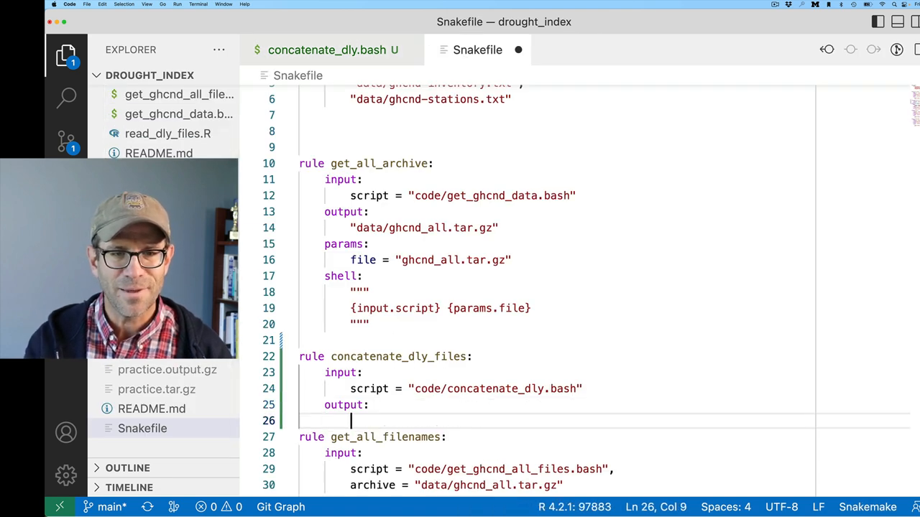
# Set the output to "data/ghcnd_cat.gz" and add the ghcnd_all.tar.gz tarball input.
pyautogui.write('"data/ghcnd_cat.gz"')
pyautogui.write('shell:')
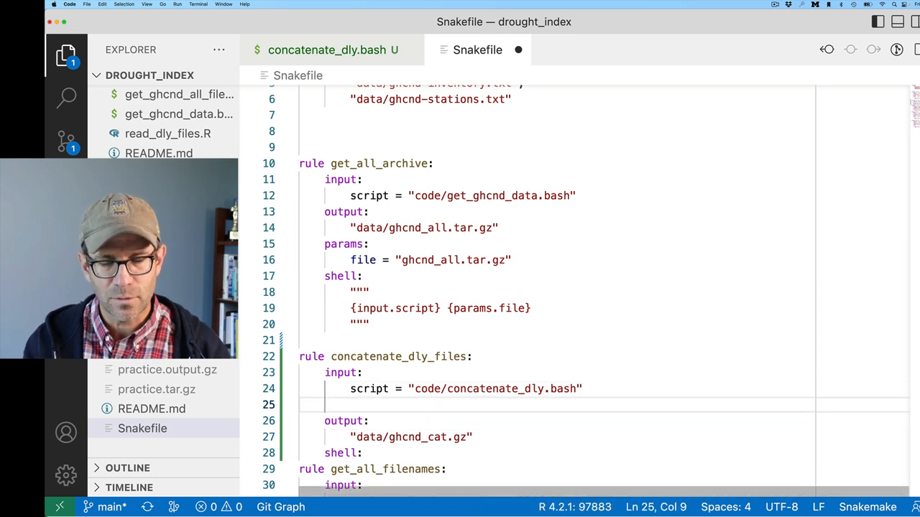
pyautogui.write('tarball = "')
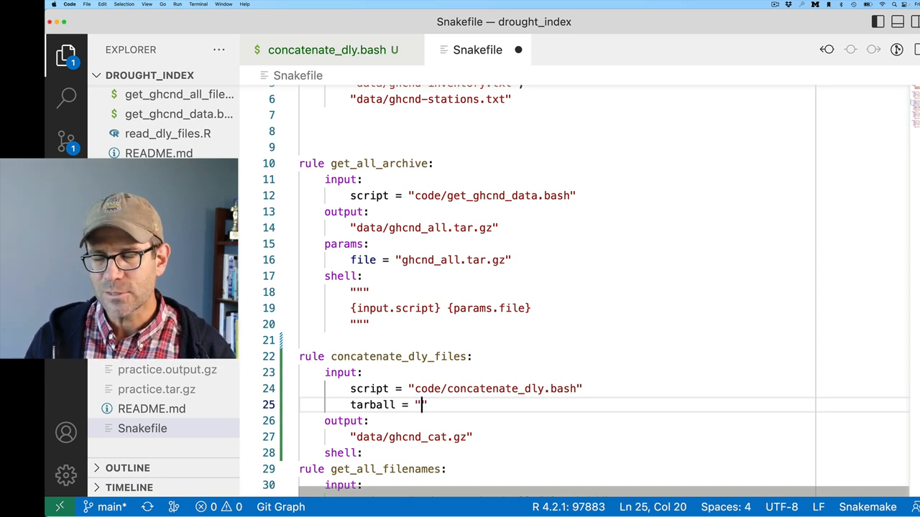
pyautogui.moveTo(350, 388); pyautogui.dragTo(529, 389)
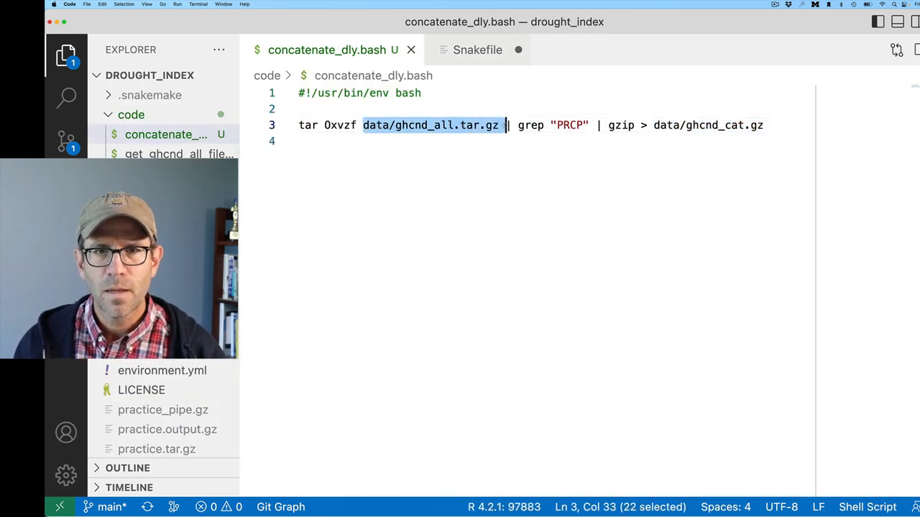
pyautogui.click(474, 49)
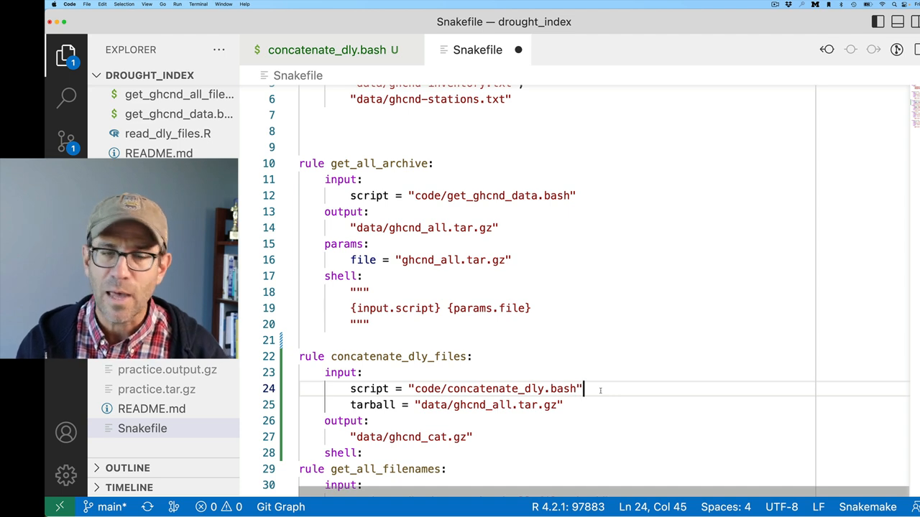
pyautogui.write(',')
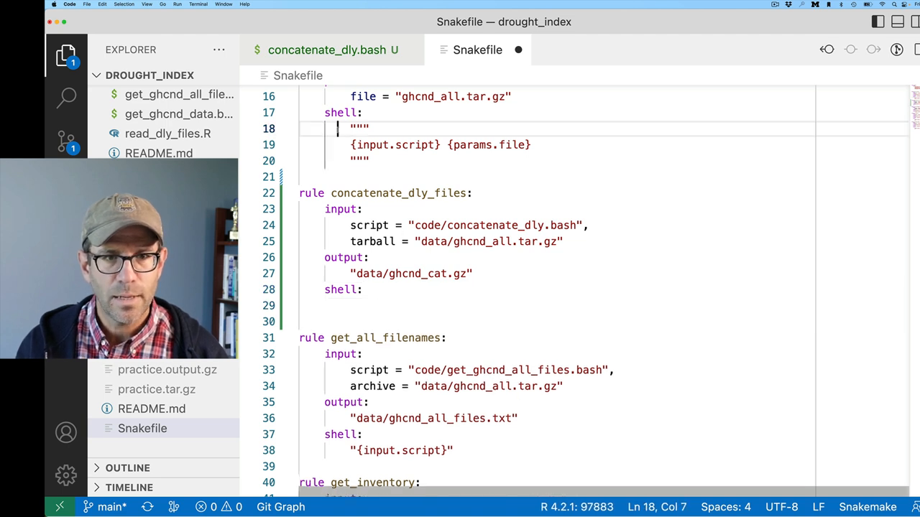
# Add the shell command {input.script} {params.file} above and list "data/ghcnd_cat.gz" in targets.
pyautogui.click(334, 306)
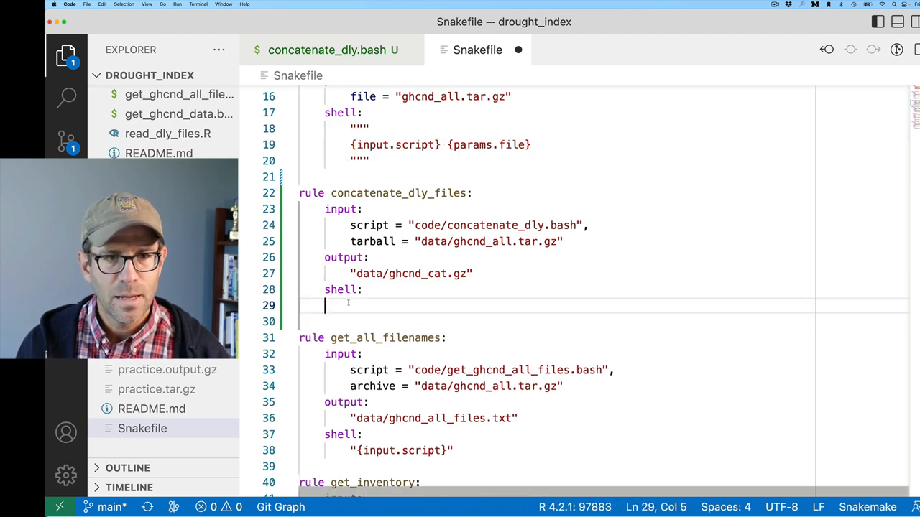
pyautogui.write('"""\\n{input.script} {params.file}\\n"""')
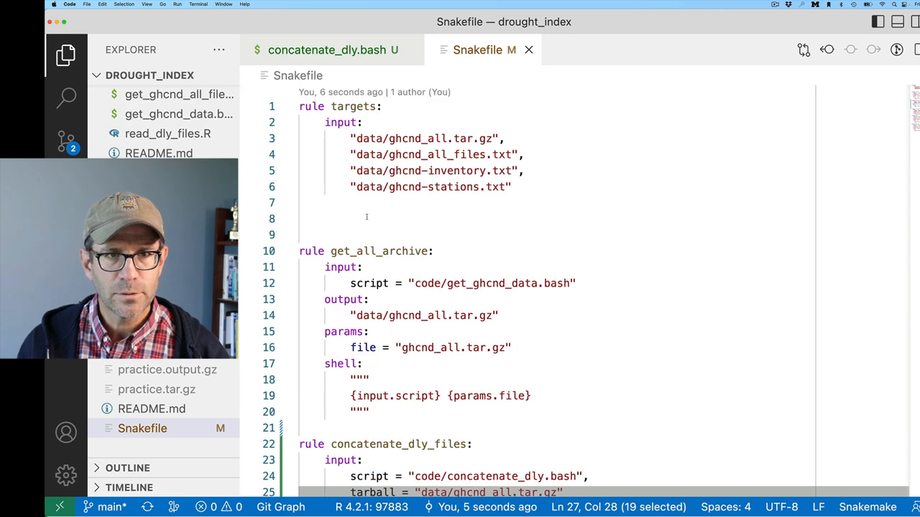
pyautogui.write('"data/ghcnd_cat.gz"')
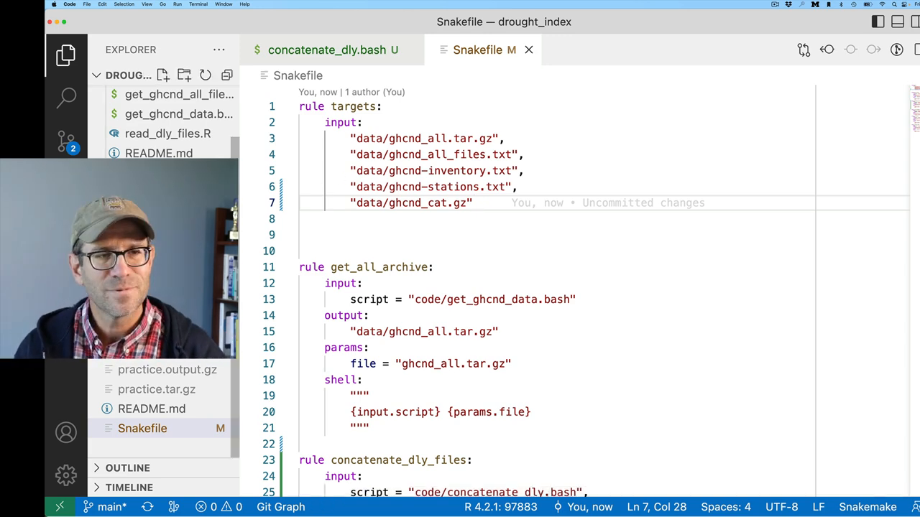
# In read_dly_files.R, replace the archive_read call in read_fwf with "data/ghcnd_cat.gz".
pyautogui.click(167, 134)
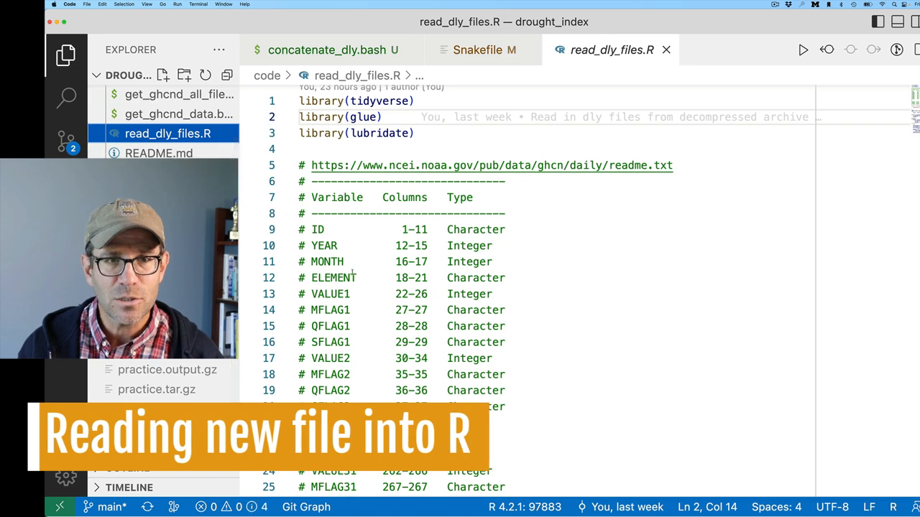
pyautogui.scroll(-3)
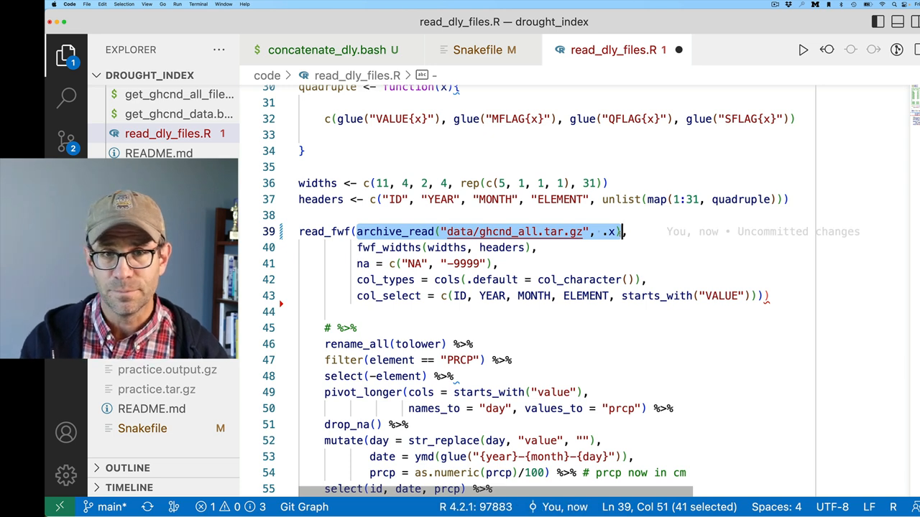
pyautogui.write('"data/",')
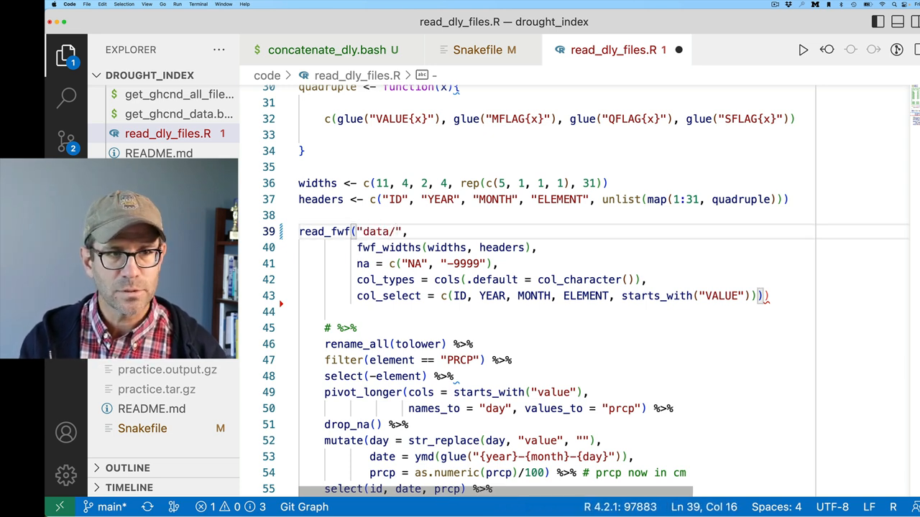
pyautogui.write('ghcnd')
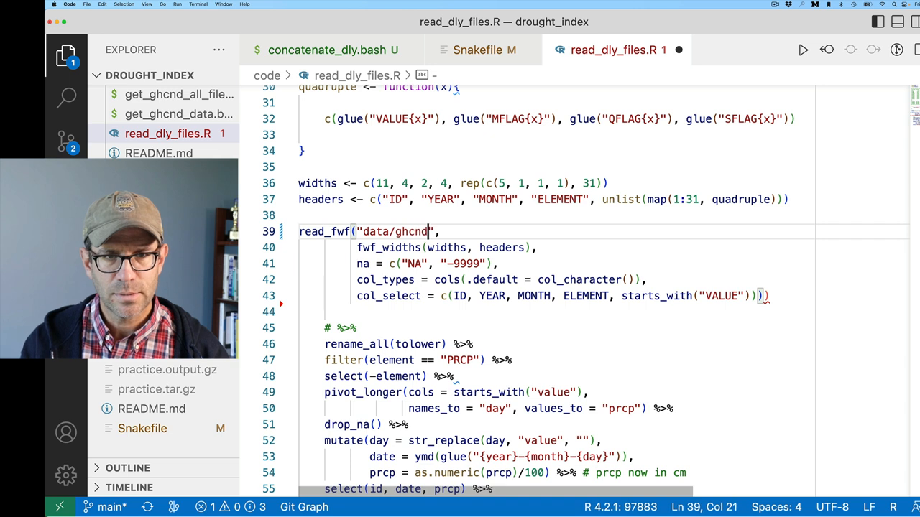
pyautogui.write('_cat.')
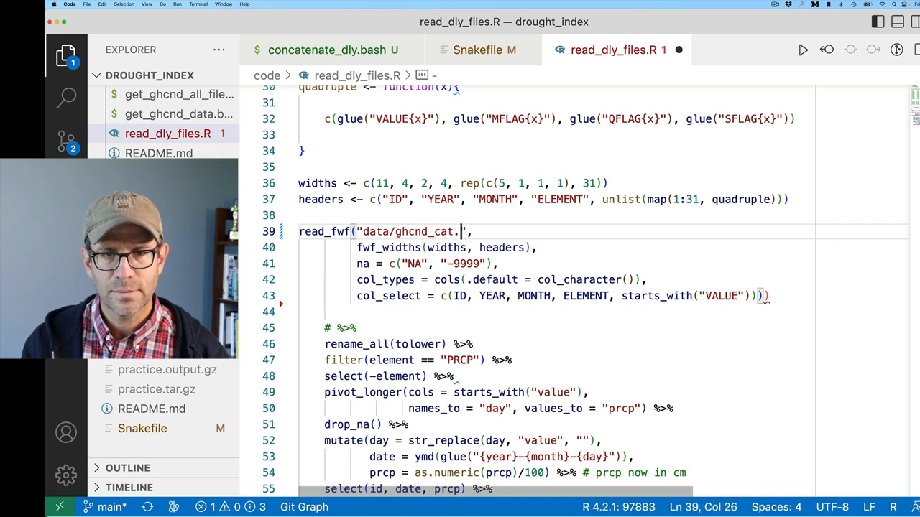
pyautogui.write('gz')
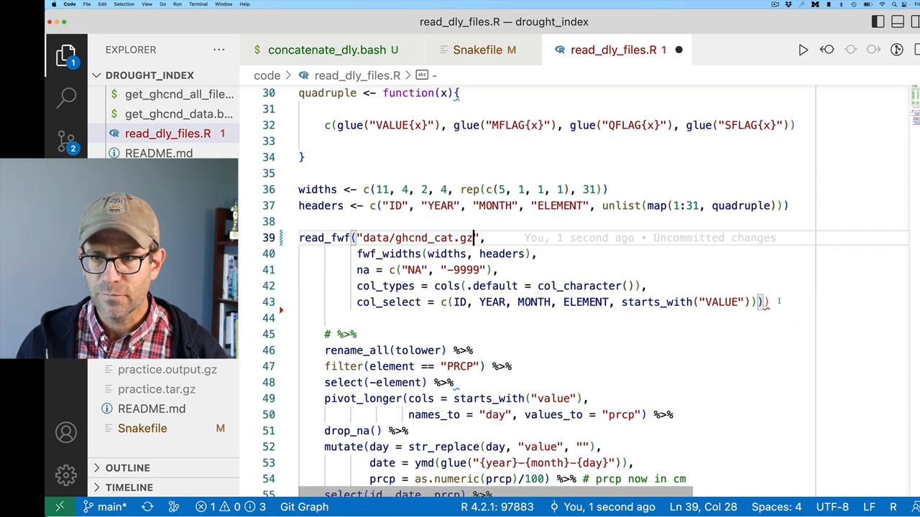